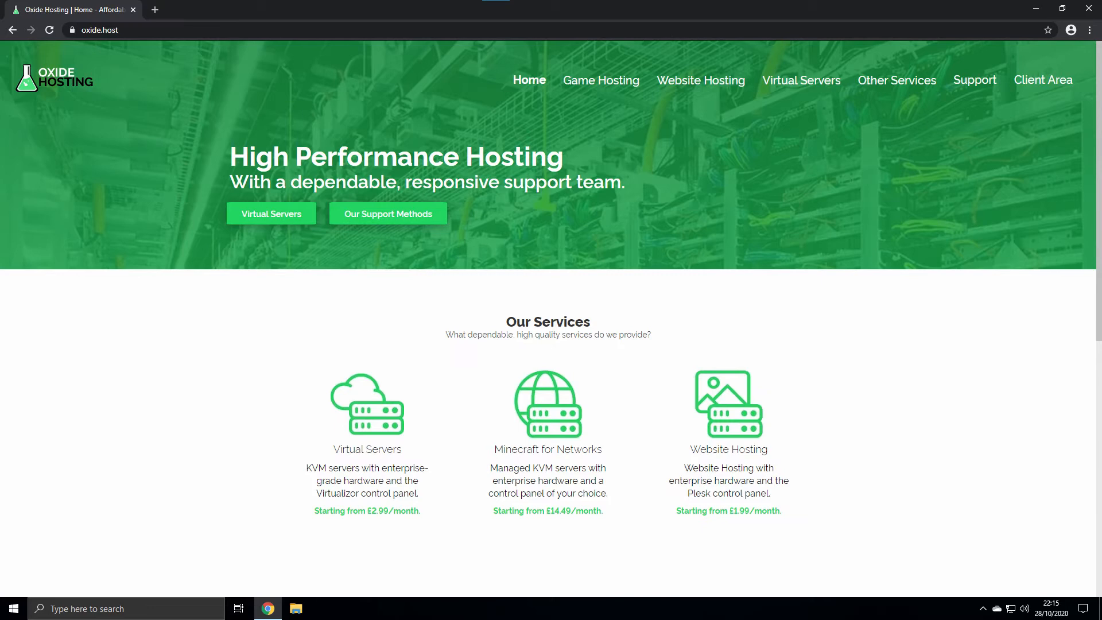
# - Navigate the new Chrome tab to vps.oxide.host
pyautogui.click(154, 10)
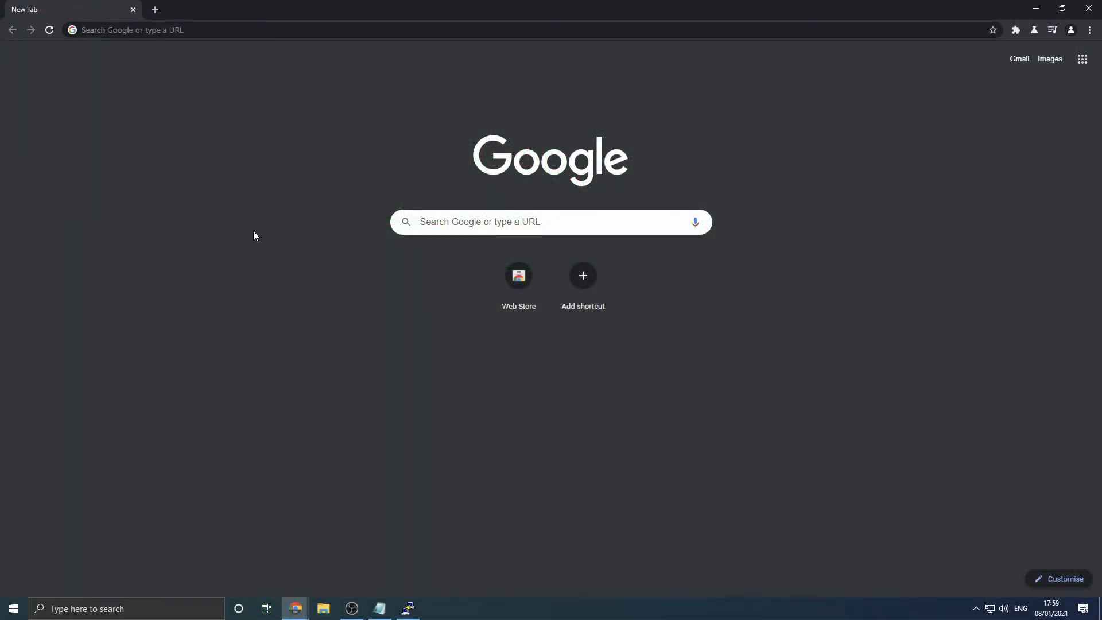
pyautogui.moveTo(287, 237)
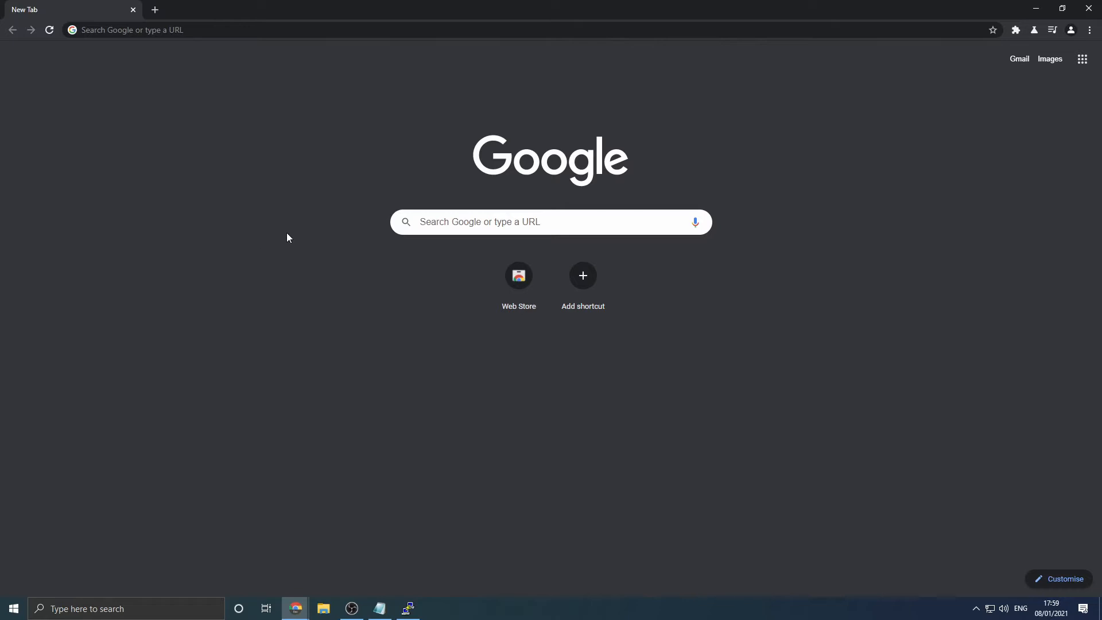
pyautogui.moveTo(150, 6)
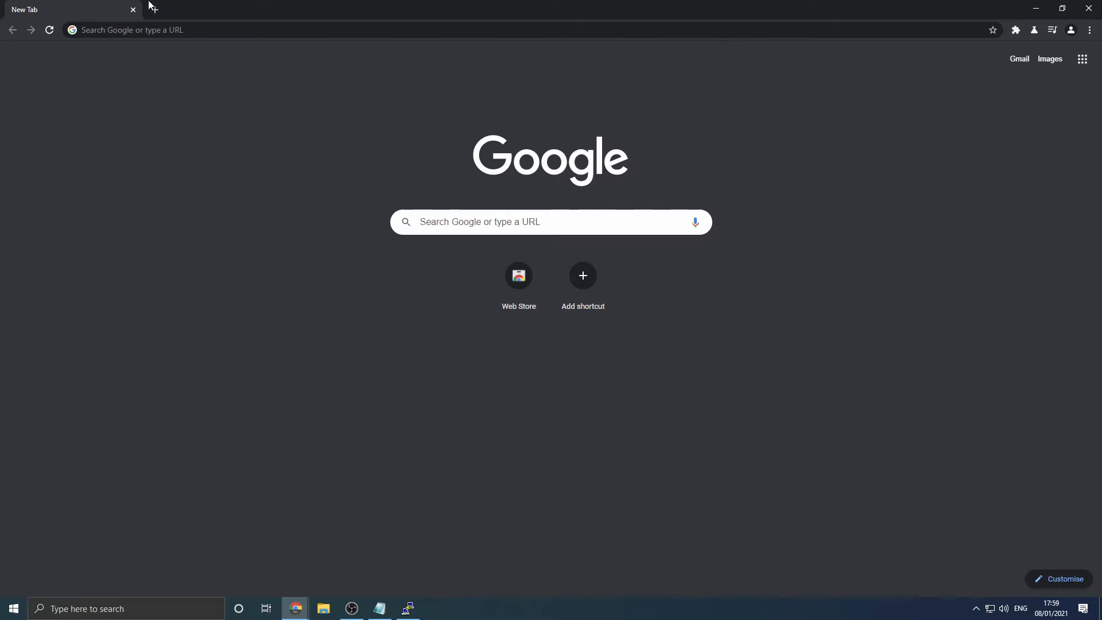
pyautogui.write('vps.ox')
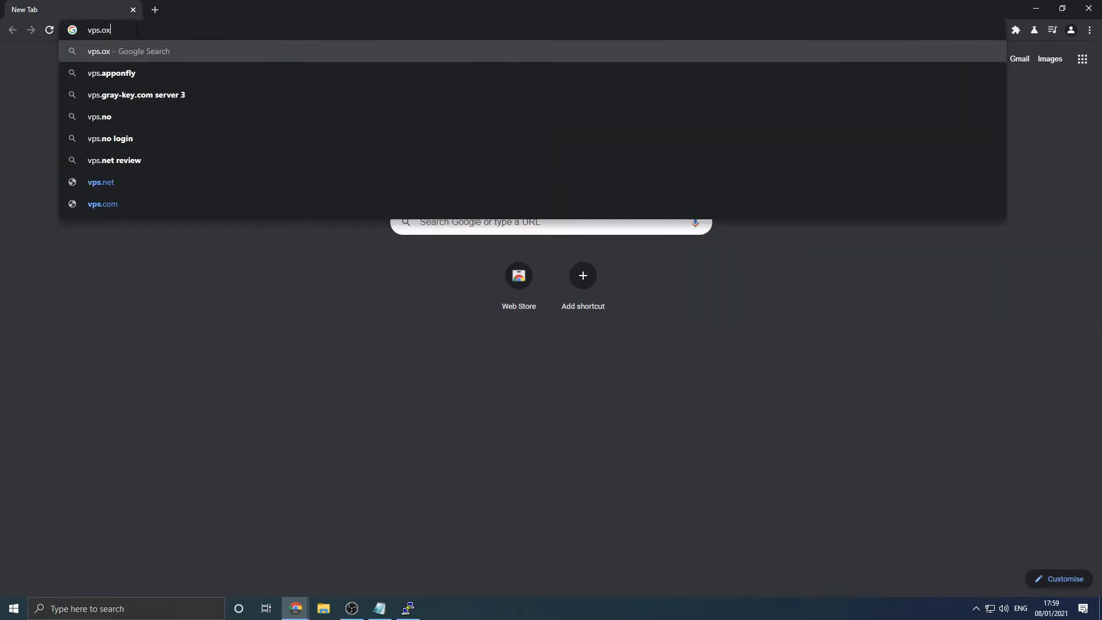
pyautogui.press('Return')
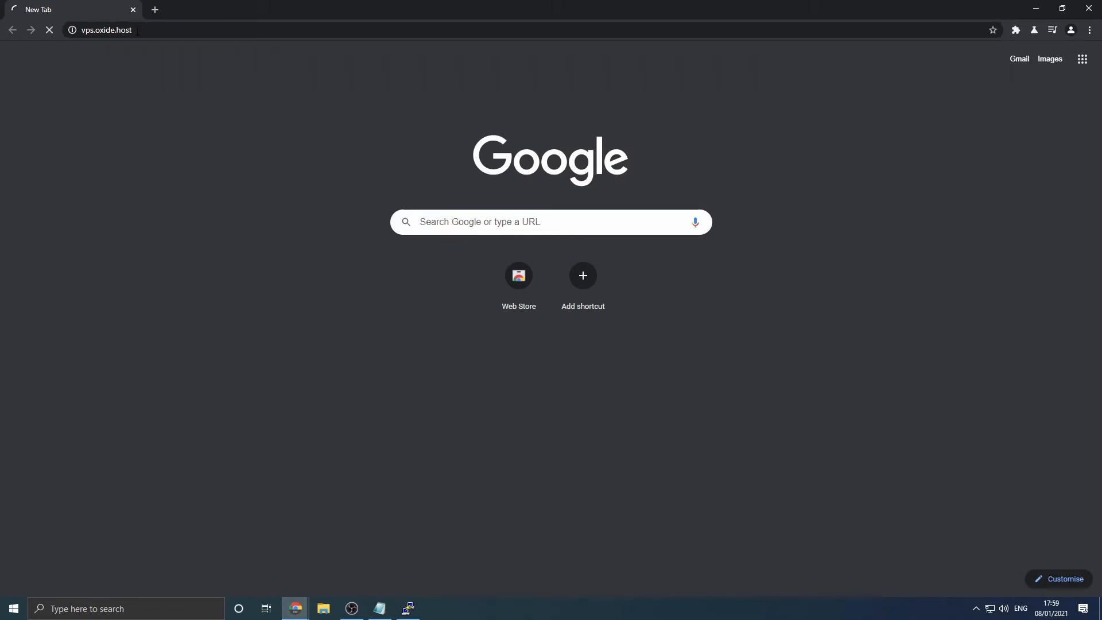
# - Sign in to the VPS control panel with the saved support email and password
pyautogui.write('sup')
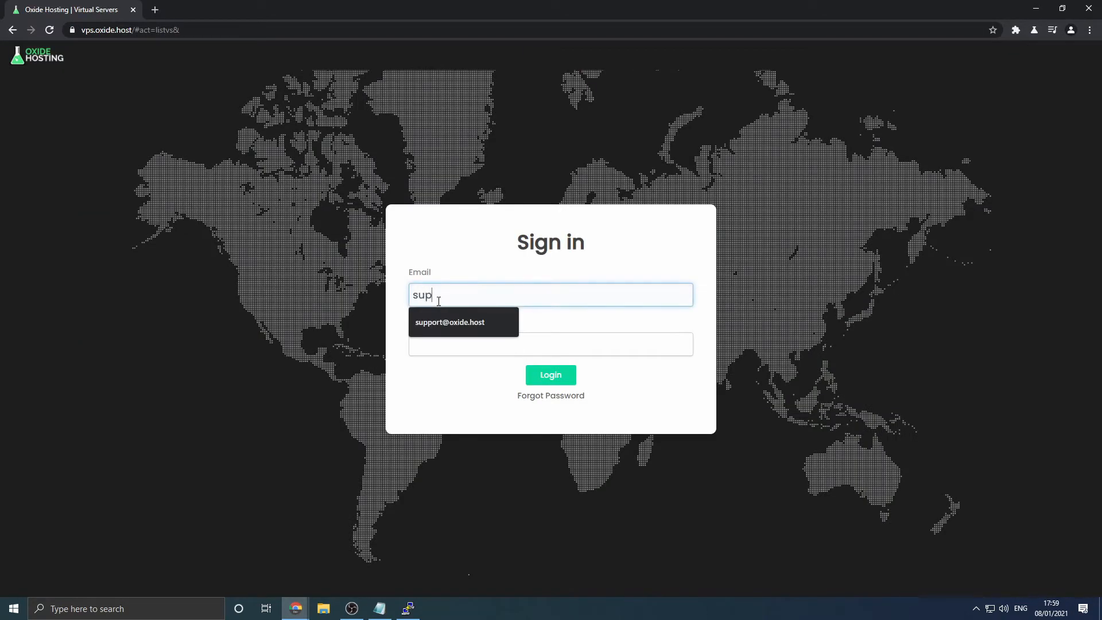
pyautogui.click(450, 322)
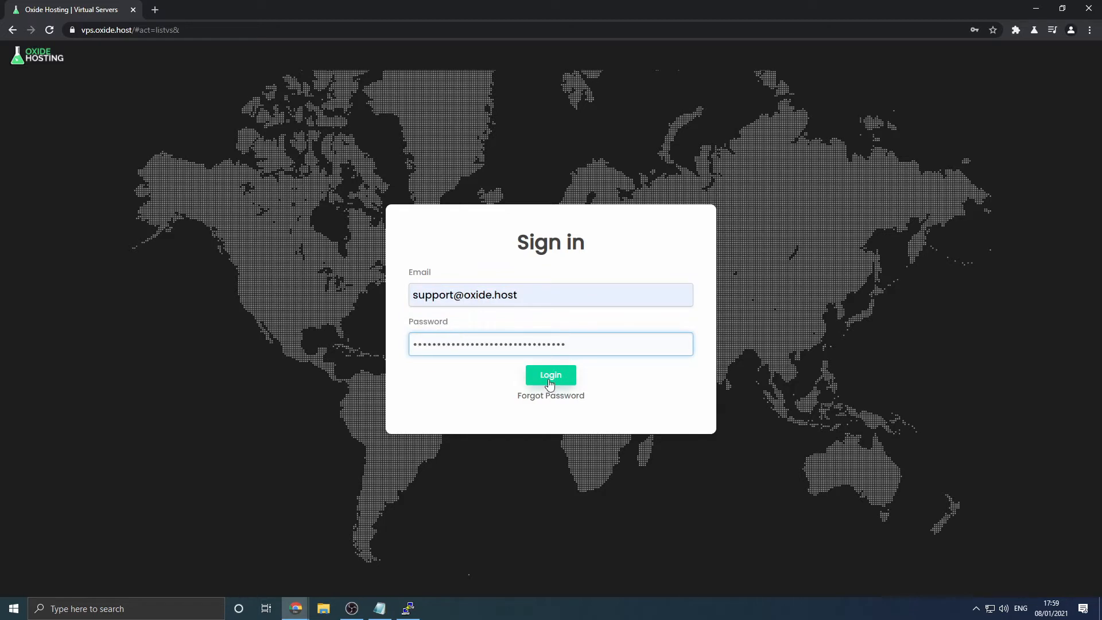
pyautogui.click(550, 374)
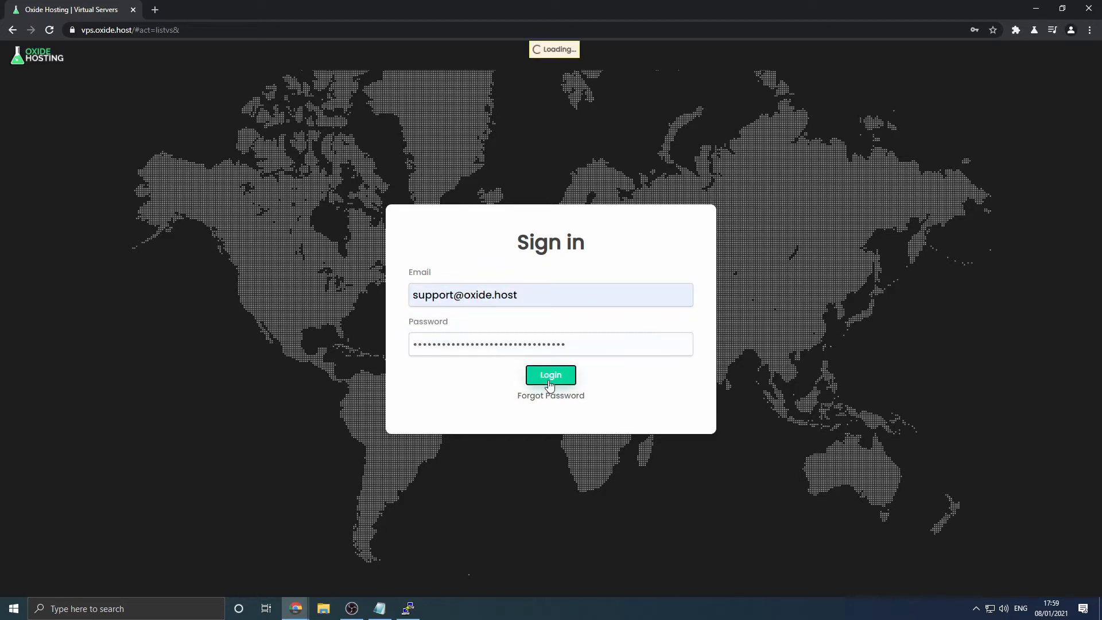
pyautogui.click(549, 374)
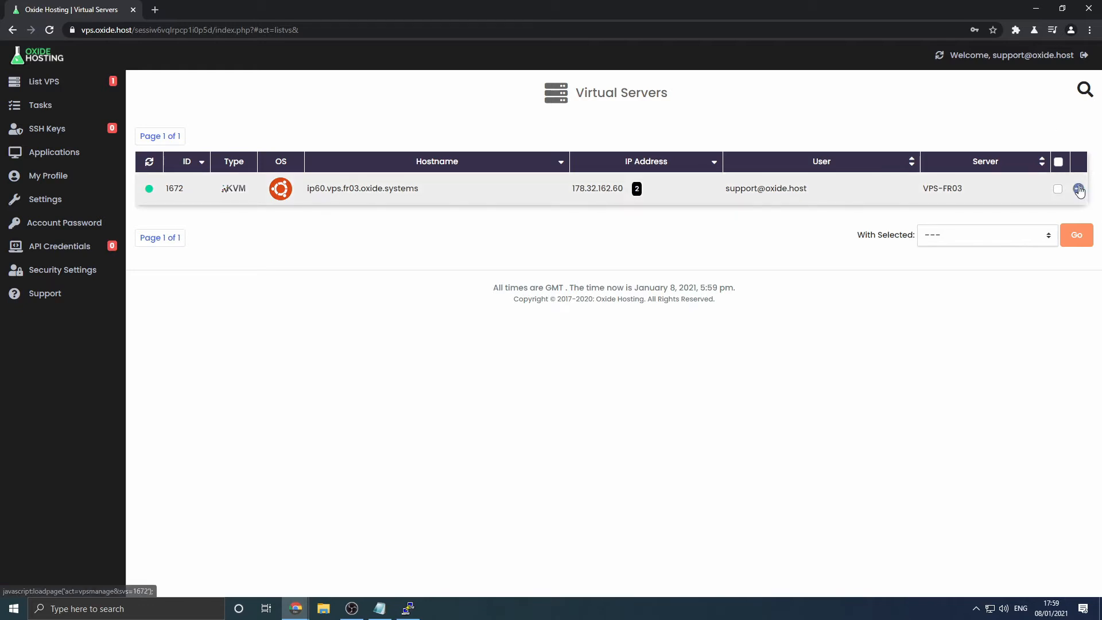
# - Reach the predefined install recipes list for the VPS
pyautogui.click(1079, 188)
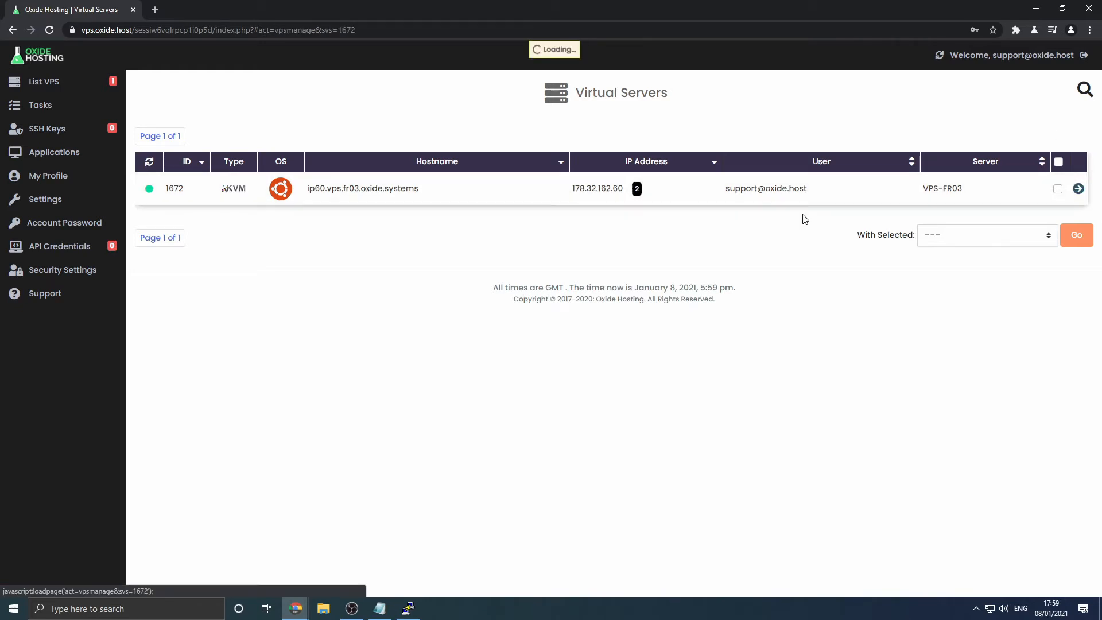
pyautogui.click(1078, 188)
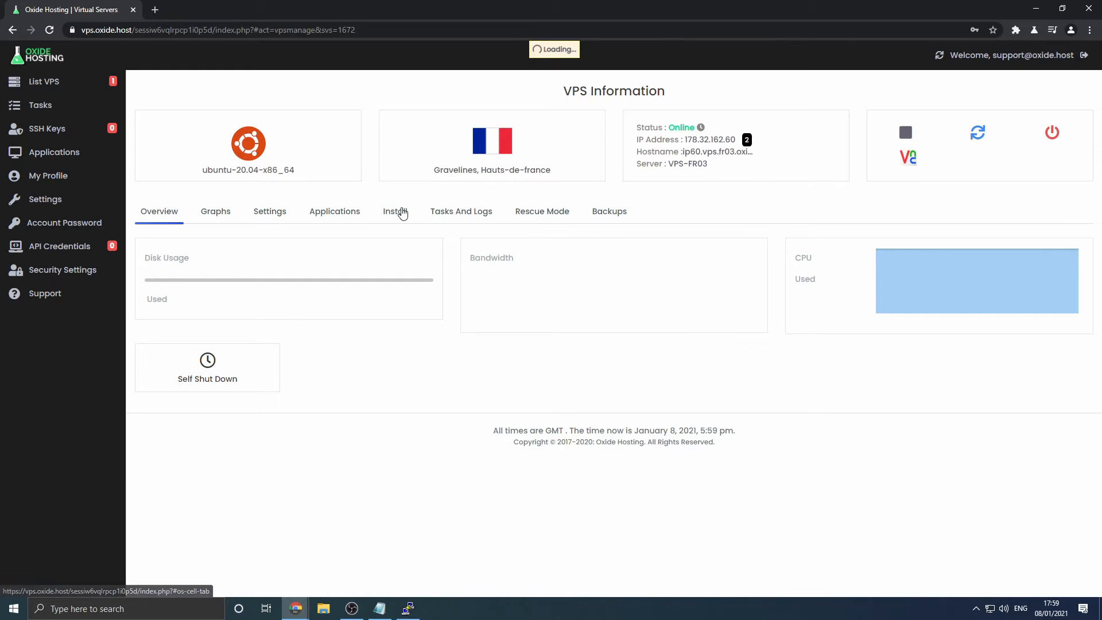
pyautogui.click(395, 211)
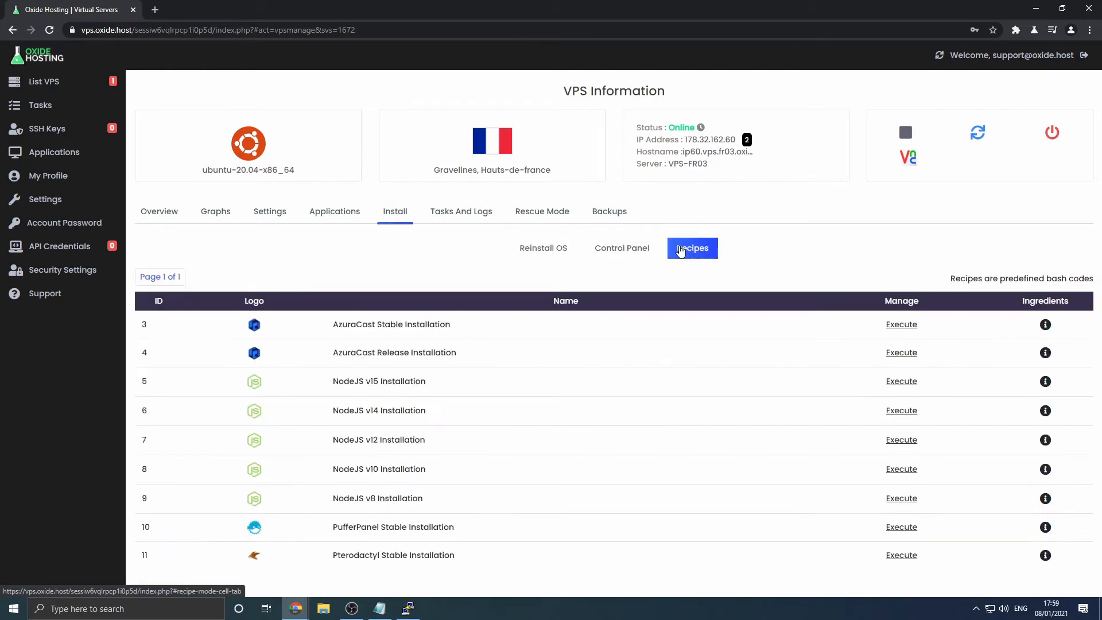
pyautogui.scroll(-3)
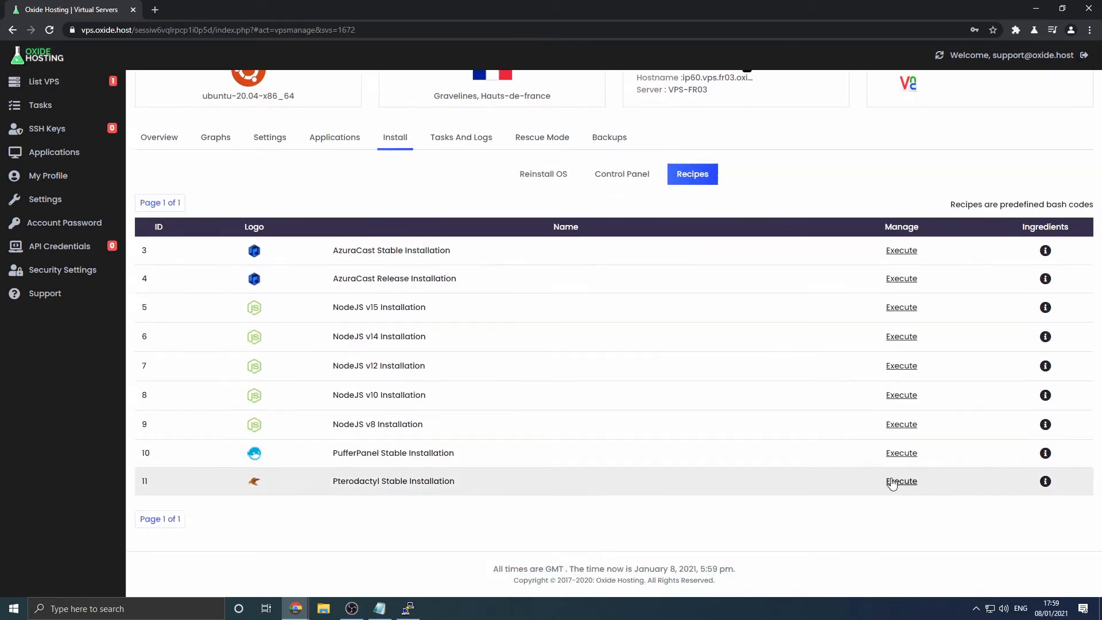
# - Execute the Pterodactyl Stable Installation recipe and confirm it is queued
pyautogui.click(901, 481)
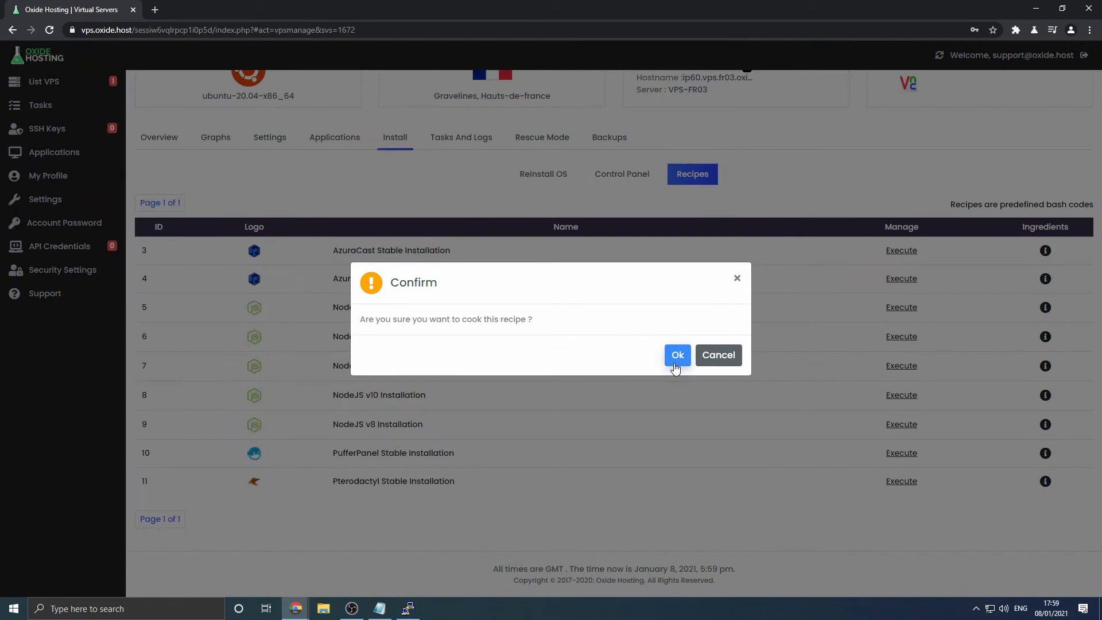
pyautogui.click(677, 355)
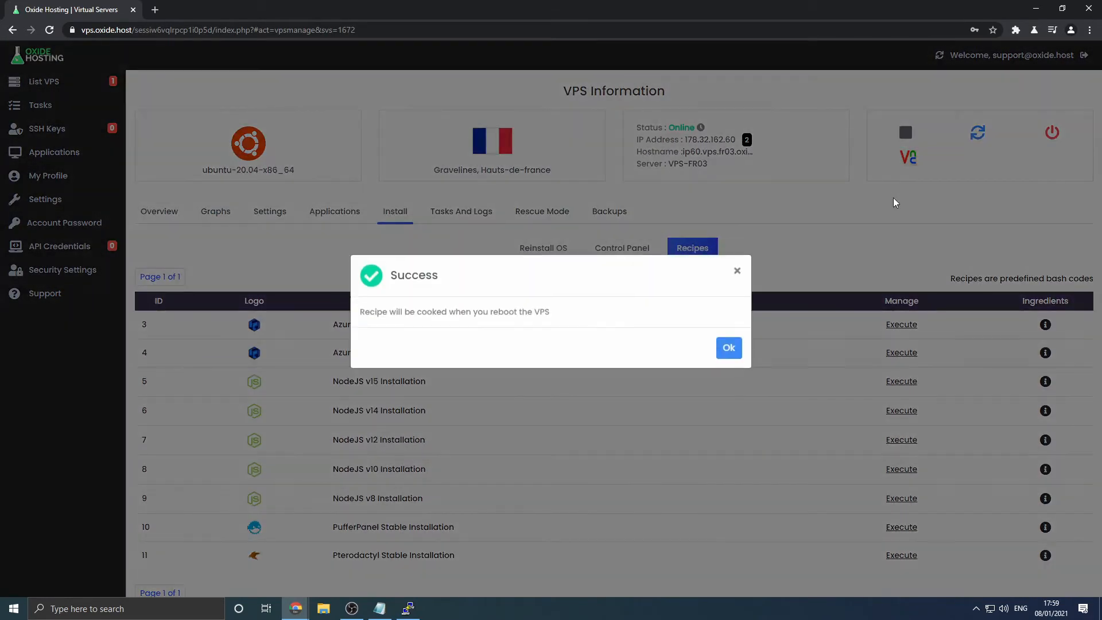
pyautogui.click(728, 348)
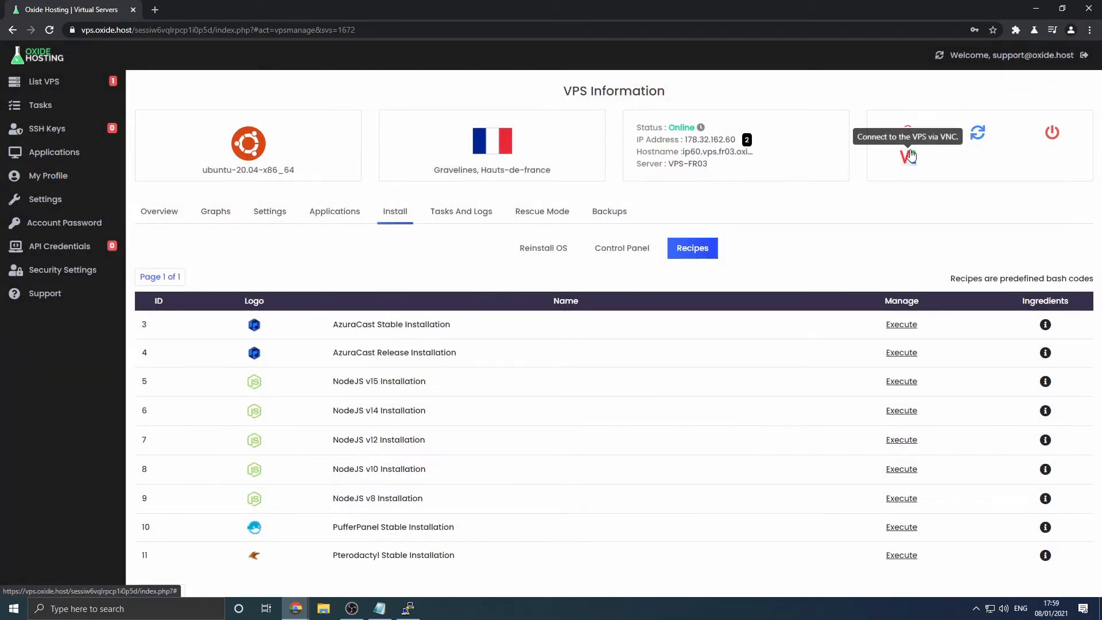
pyautogui.moveTo(949, 263)
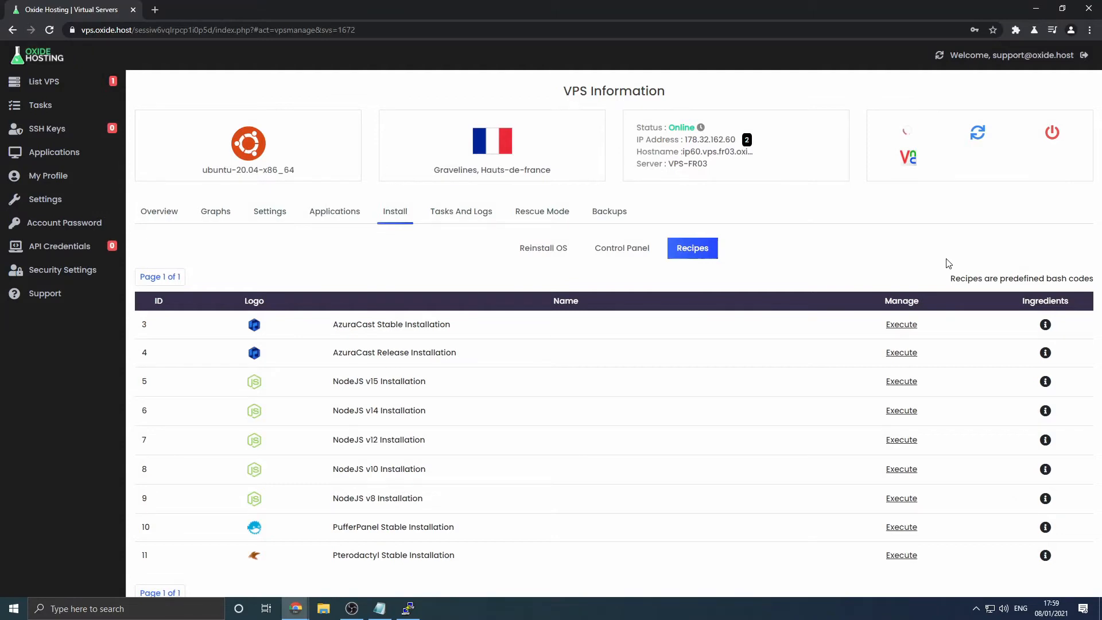
# - Restart the VPS so the recipe runs and wait for it to come back online
pyautogui.click(907, 156)
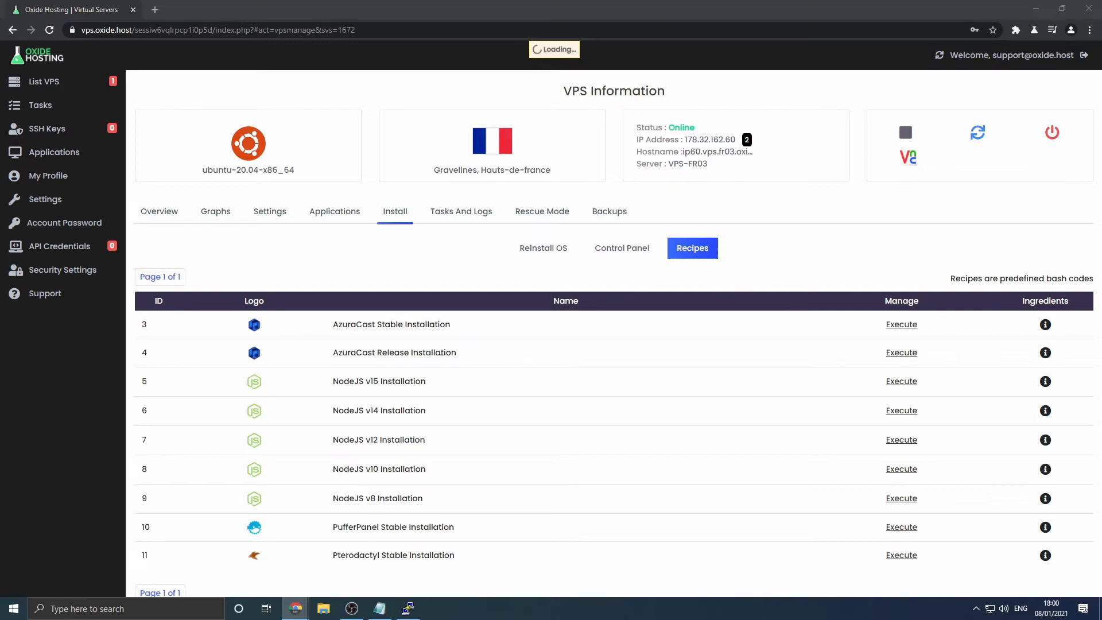
pyautogui.moveTo(856, 204)
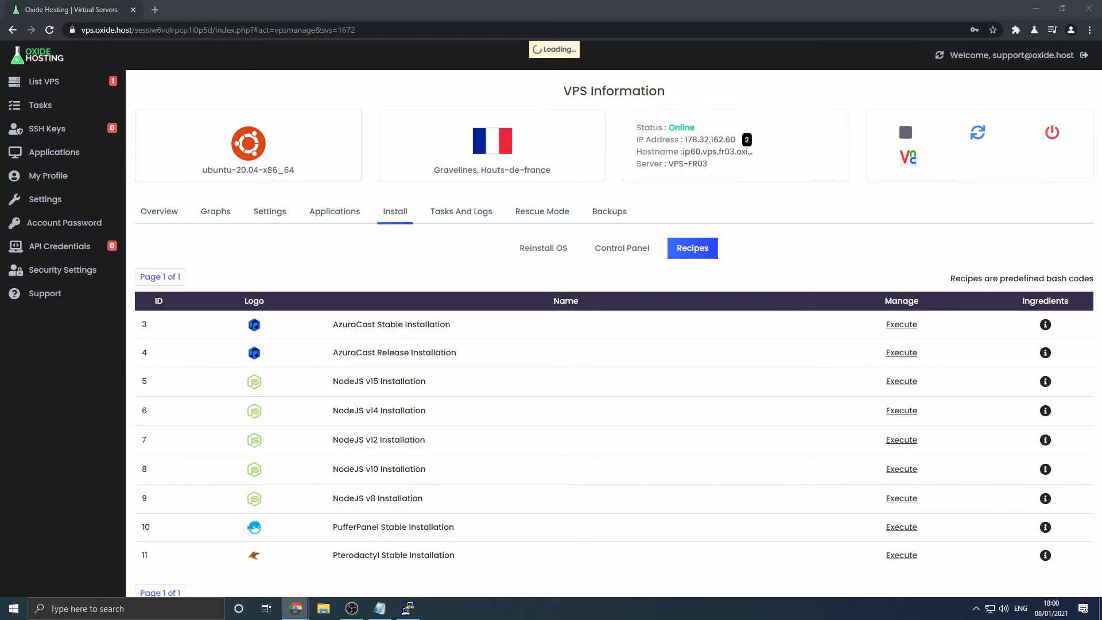
pyautogui.moveTo(801, 176)
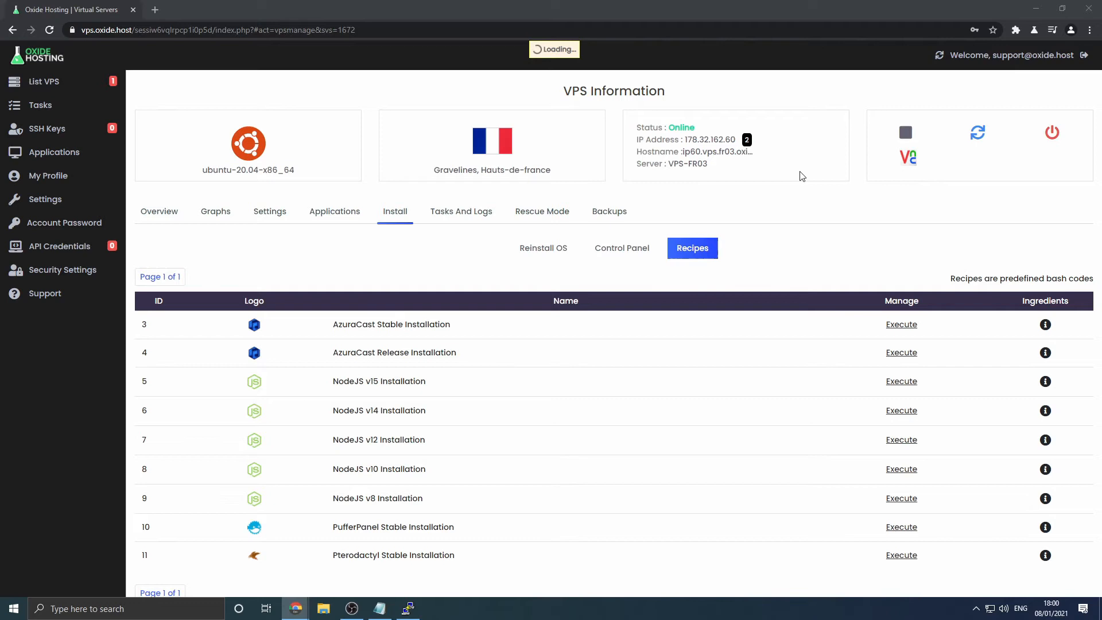
pyautogui.moveTo(797, 184)
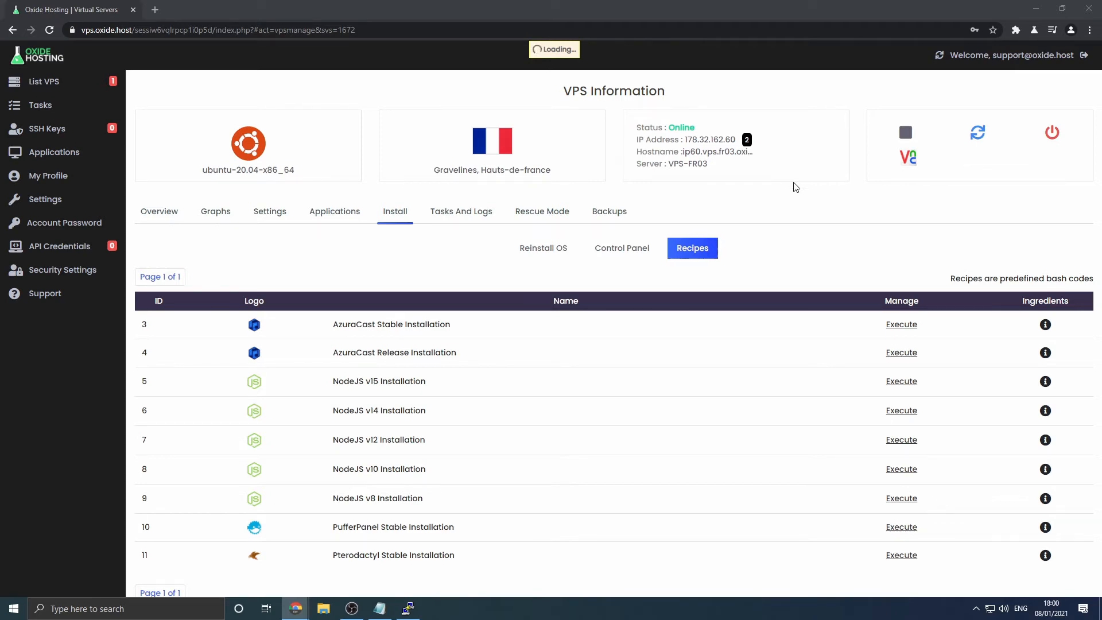
pyautogui.moveTo(781, 234)
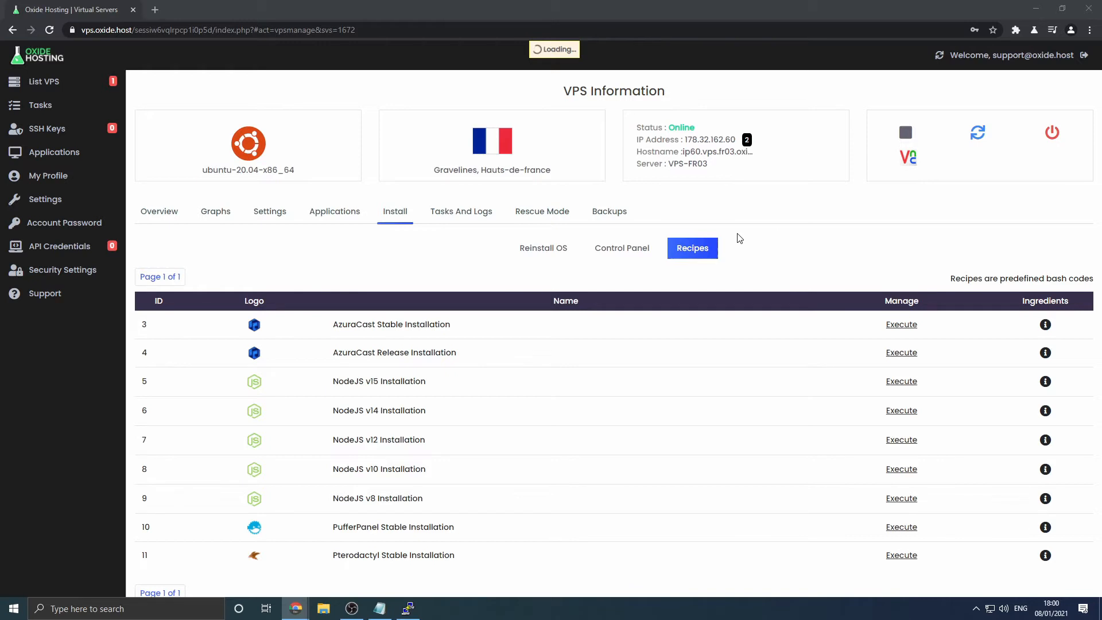
pyautogui.click(158, 212)
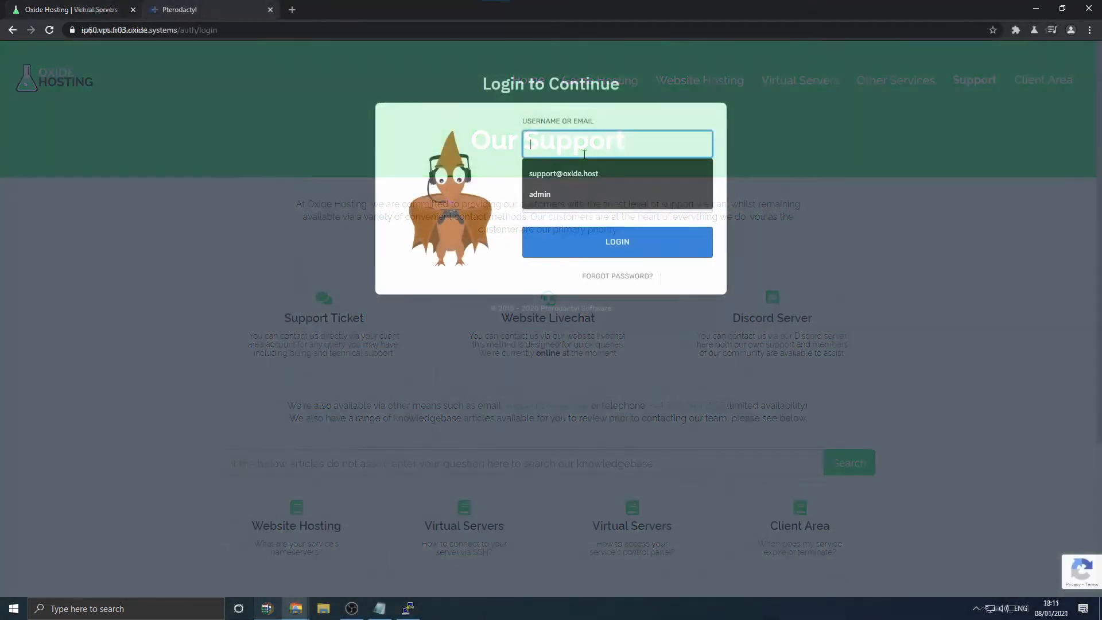
# - Log into Pterodactyl Panel as admin with the saved credentials
pyautogui.click(540, 194)
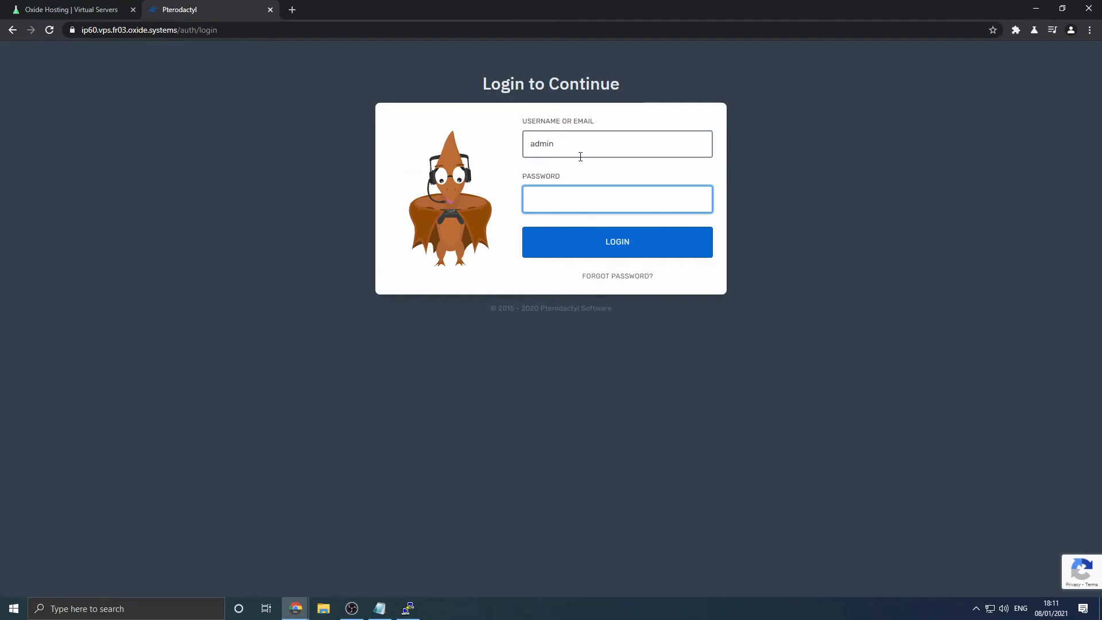
pyautogui.click(616, 241)
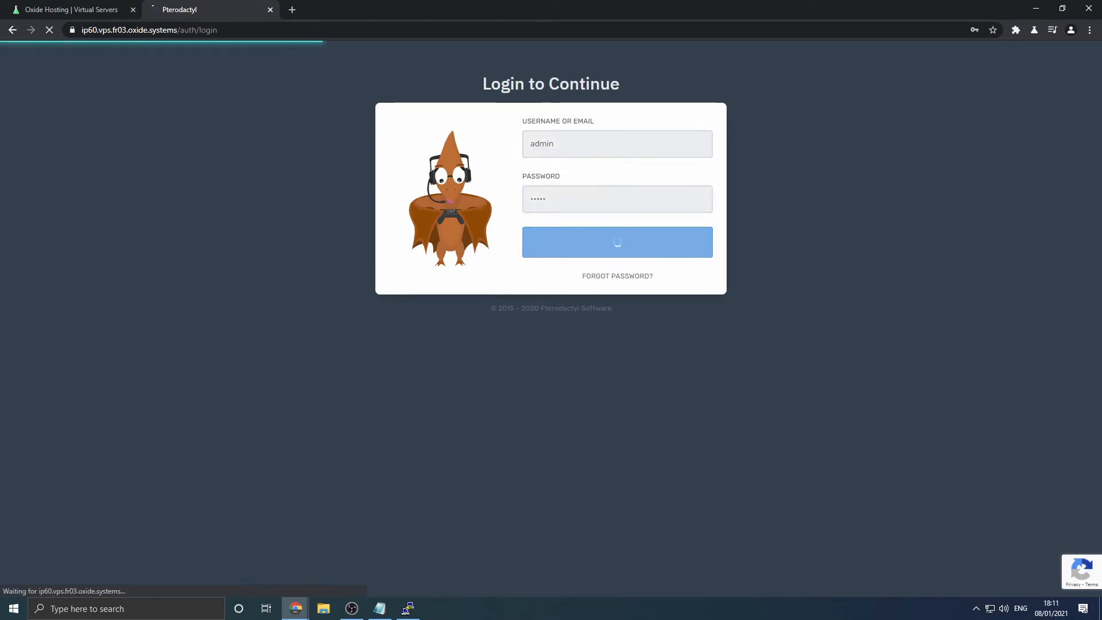
pyautogui.click(617, 242)
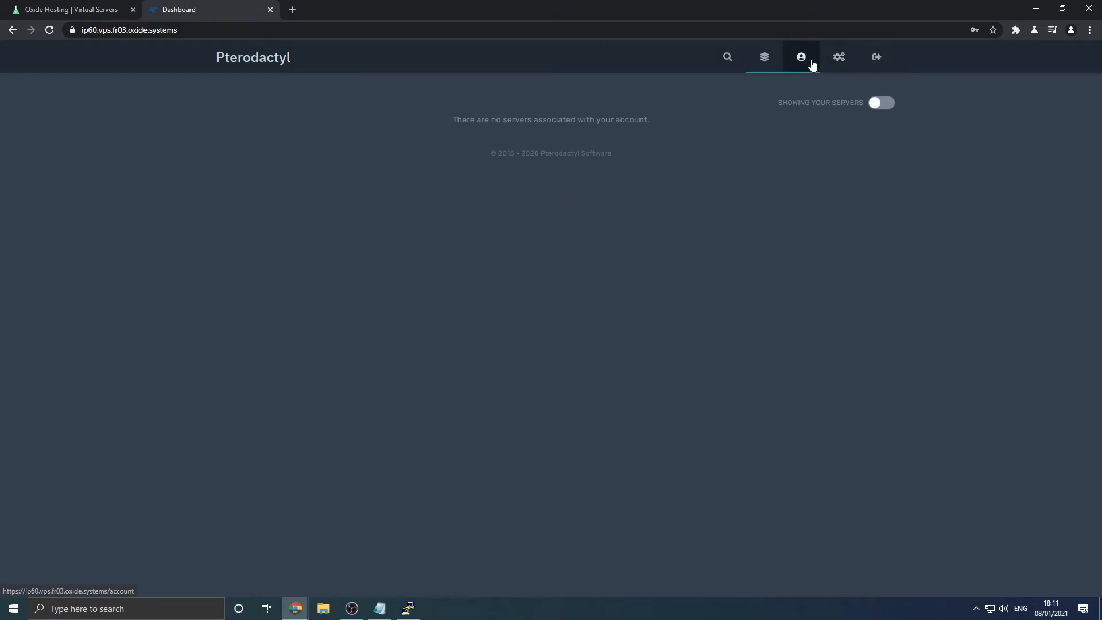
# - Update the admin account email to the support address, confirming with the password
pyautogui.click(800, 58)
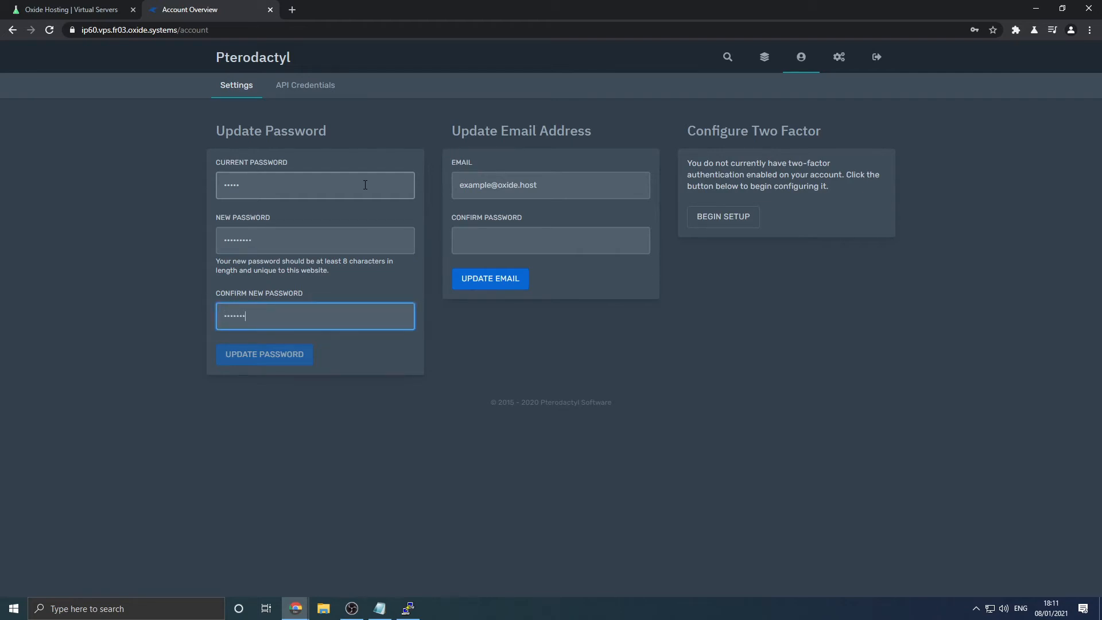
pyautogui.click(549, 185)
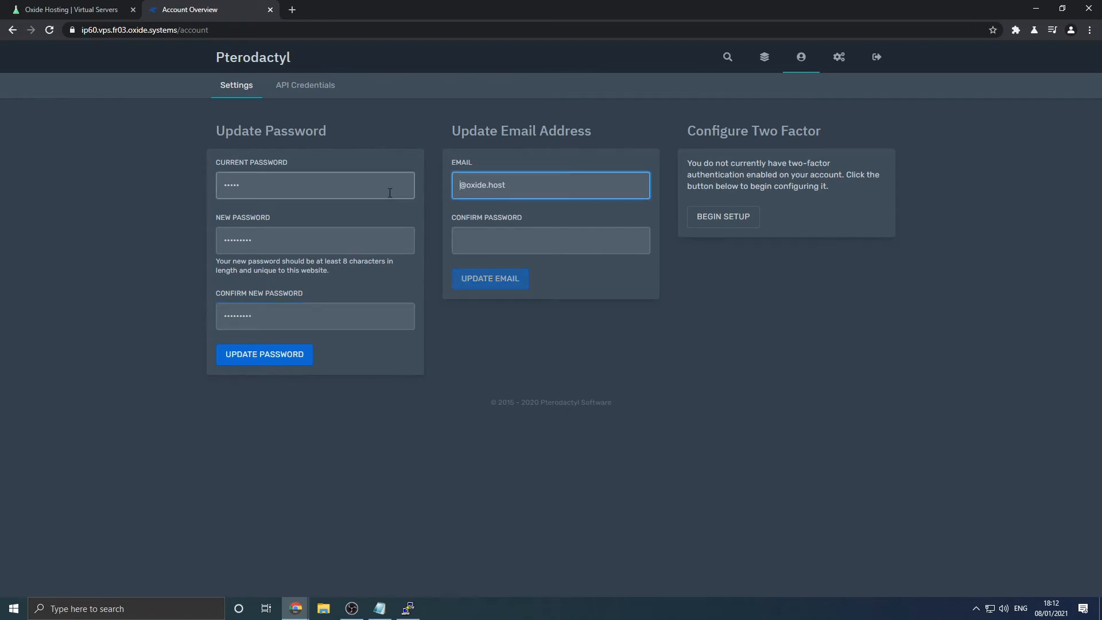
pyautogui.write('support')
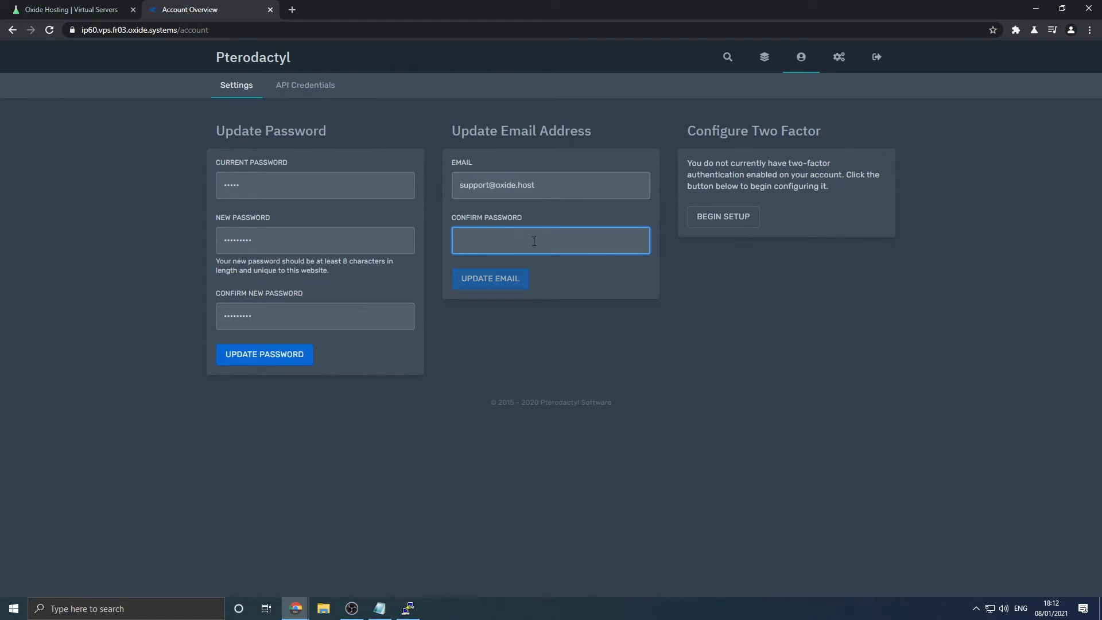
pyautogui.write('•')
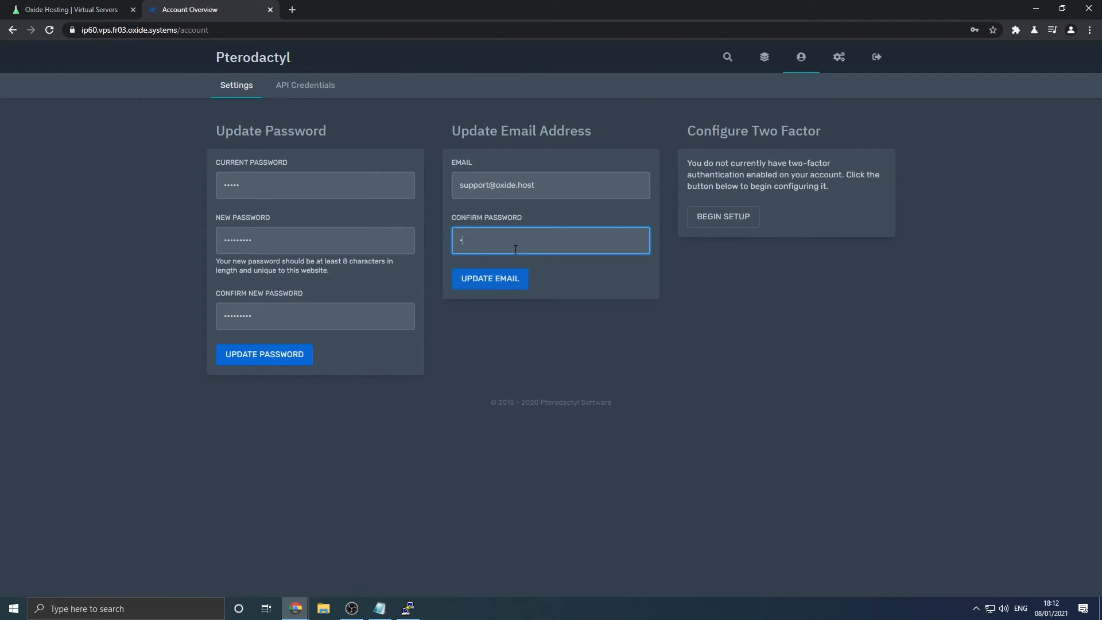
pyautogui.click(489, 278)
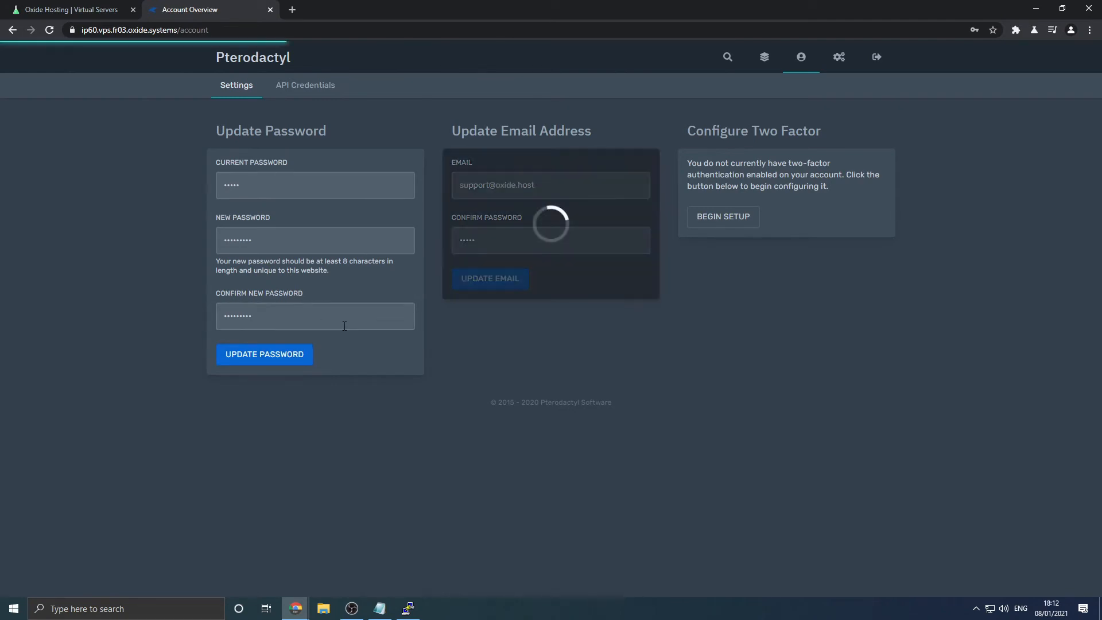
pyautogui.click(876, 57)
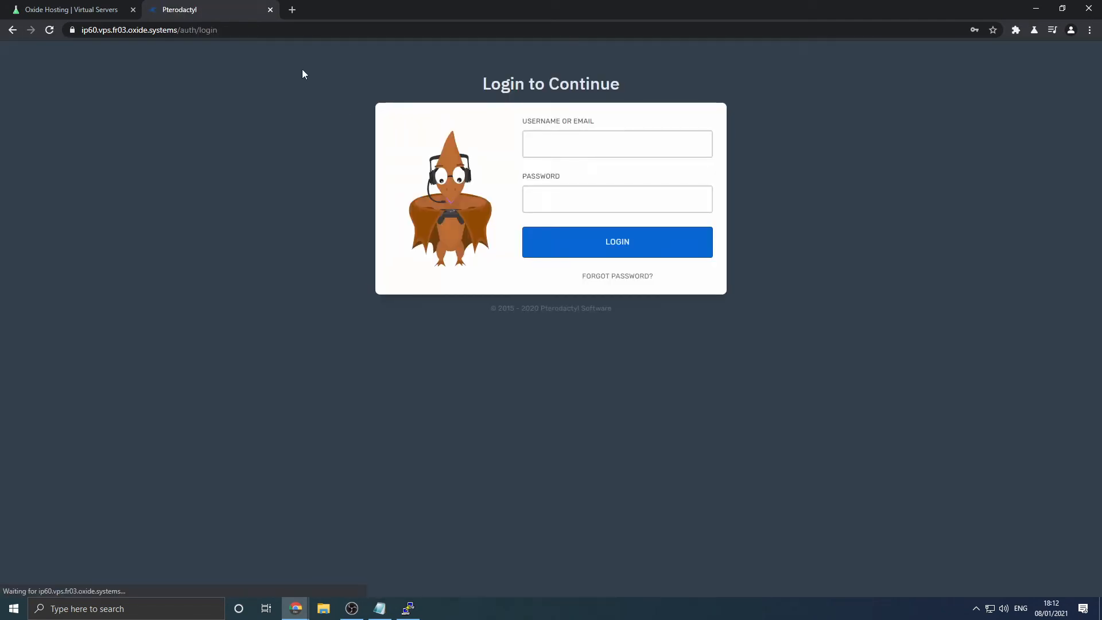
# - Log back into the panel with the saved support-email credentials
pyautogui.click(617, 144)
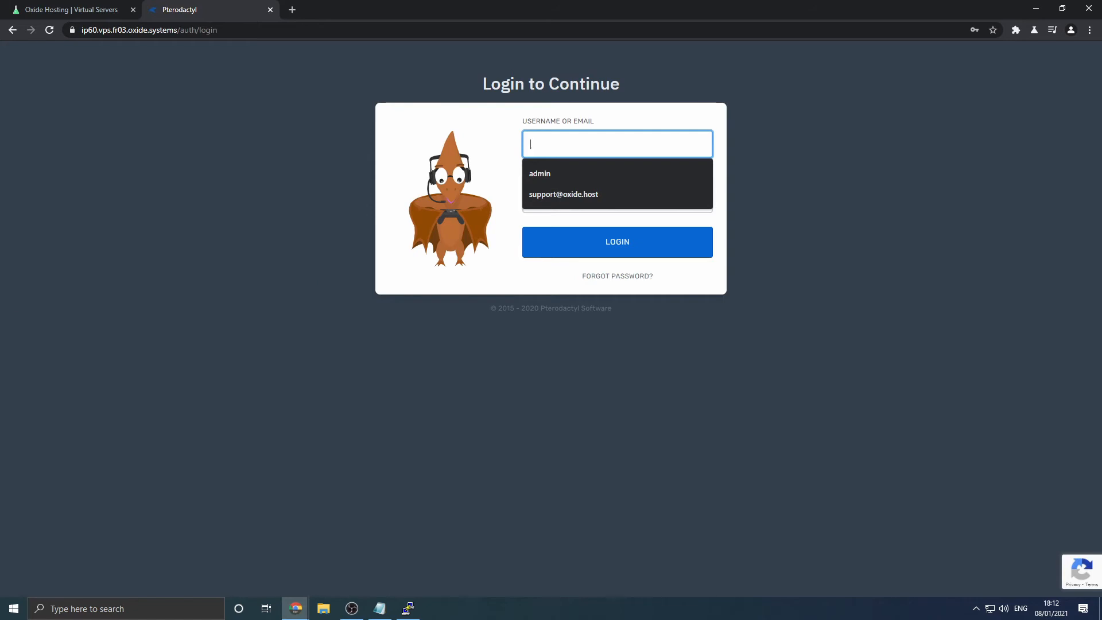
pyautogui.click(562, 194)
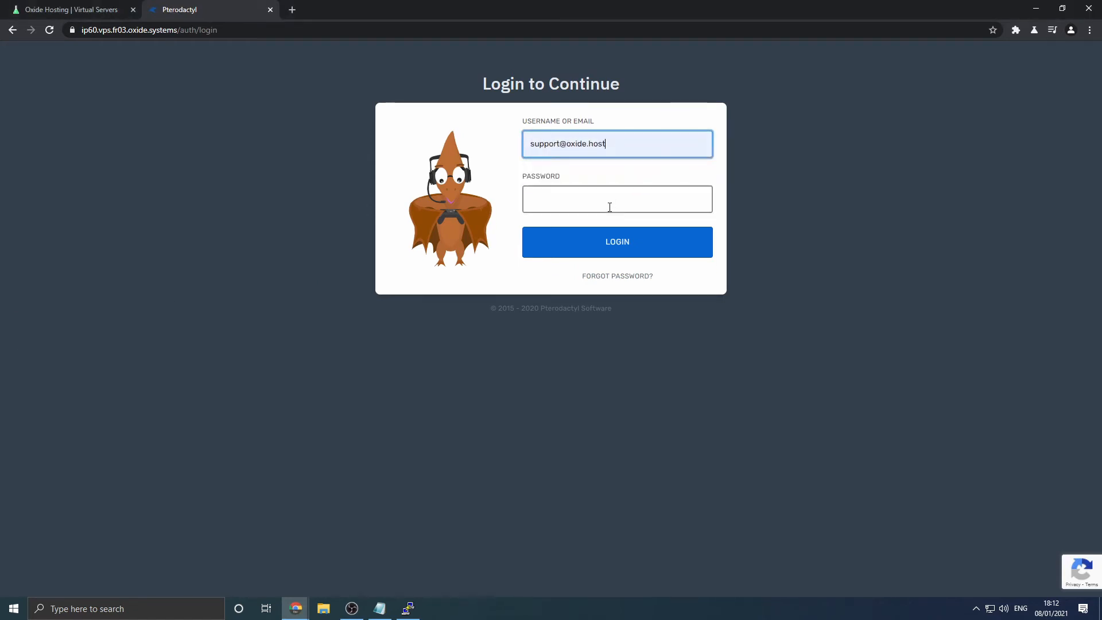
pyautogui.click(617, 241)
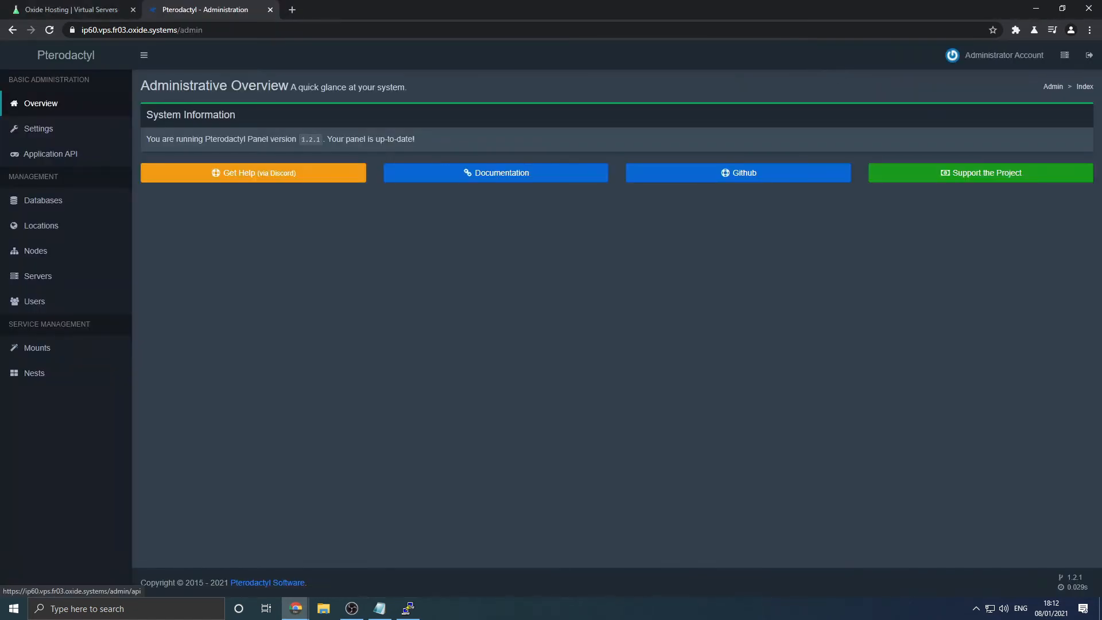
# - Start creating a new node from the admin Nodes list
pyautogui.click(36, 251)
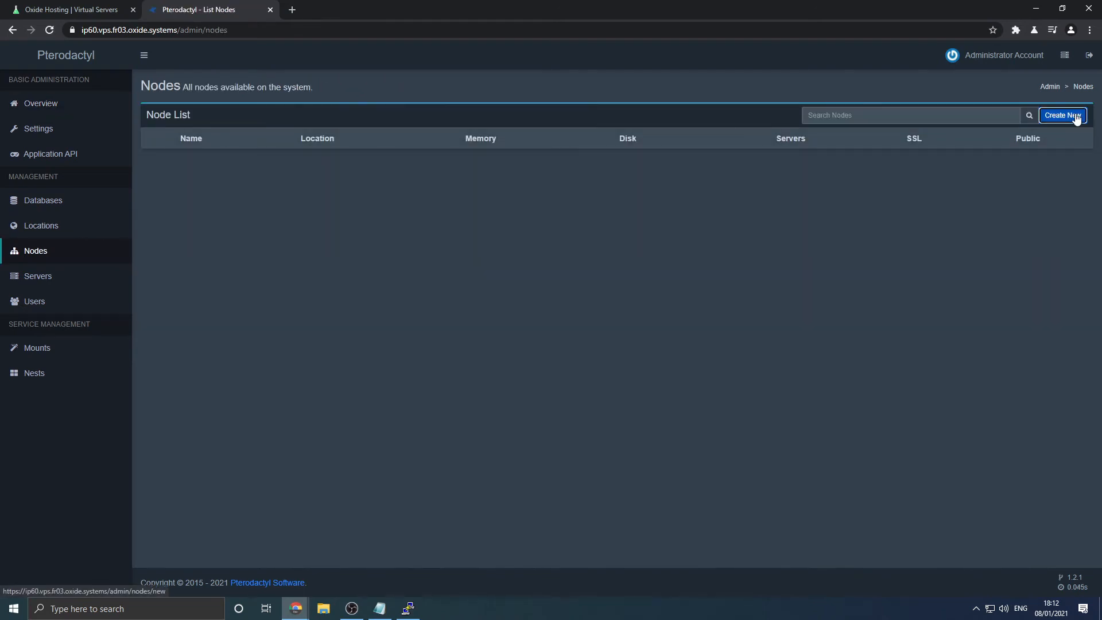
pyautogui.click(1063, 114)
pyautogui.write('FR01')
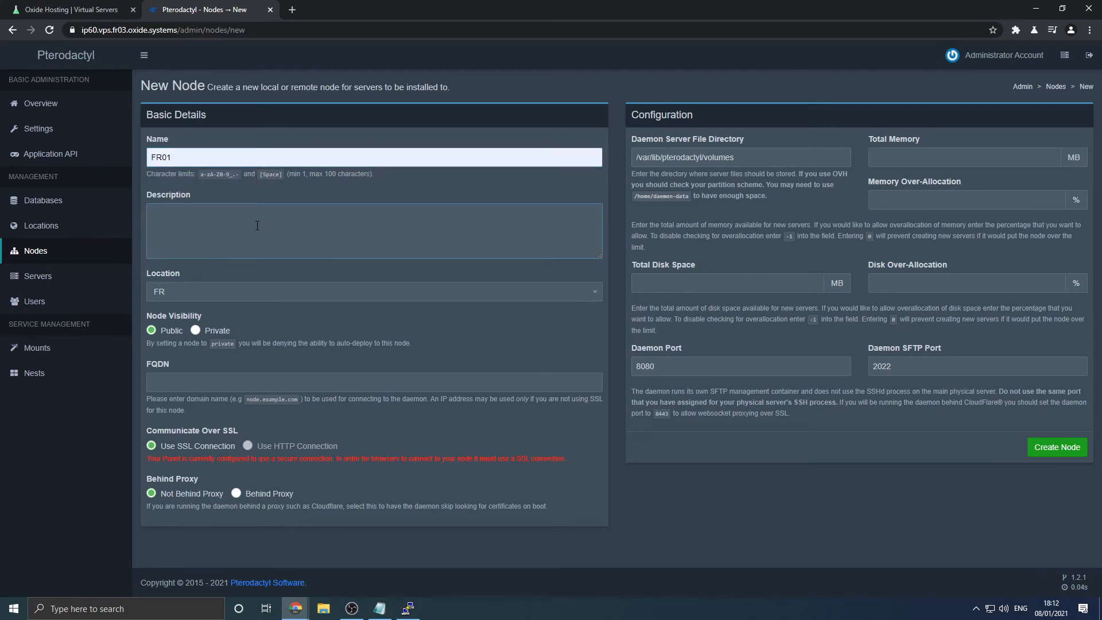
# - Fill the node form with description 'Gravelines, France.', FQDN ip60.vps.fr03.oxide.systems and total memory
pyautogui.write('Graveline')
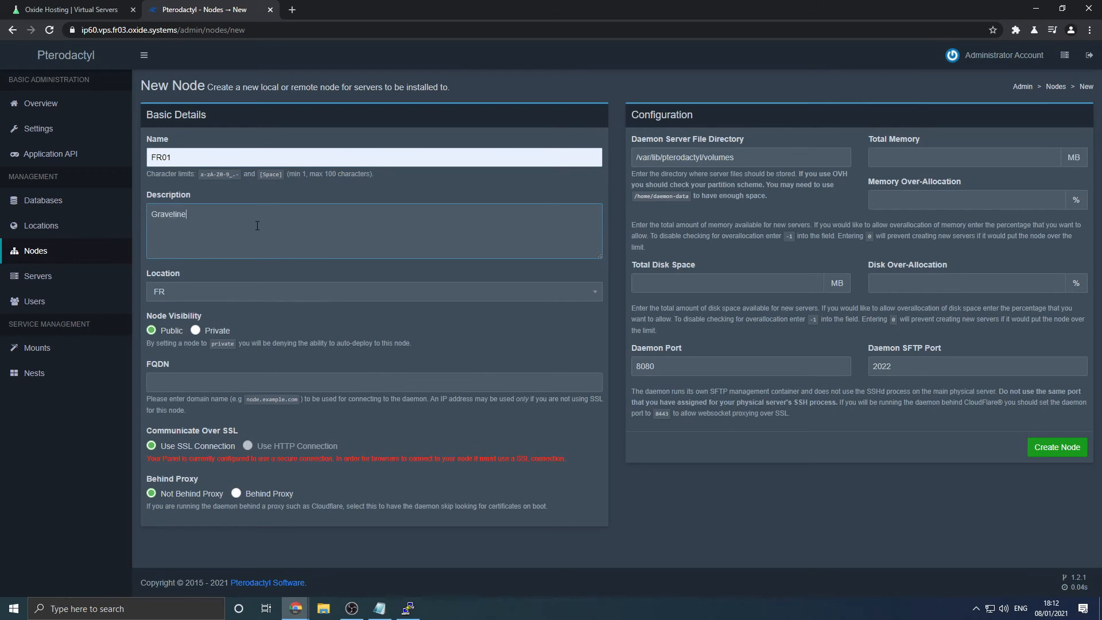
pyautogui.write('s,France.')
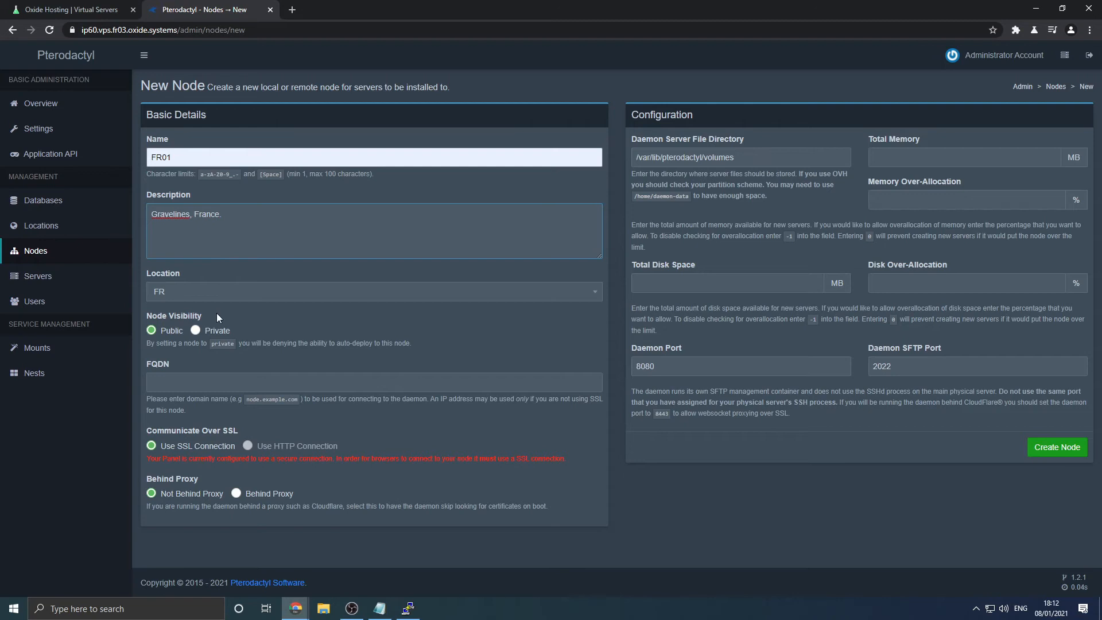
pyautogui.write('ip60.vps.fr03.oxide.systems')
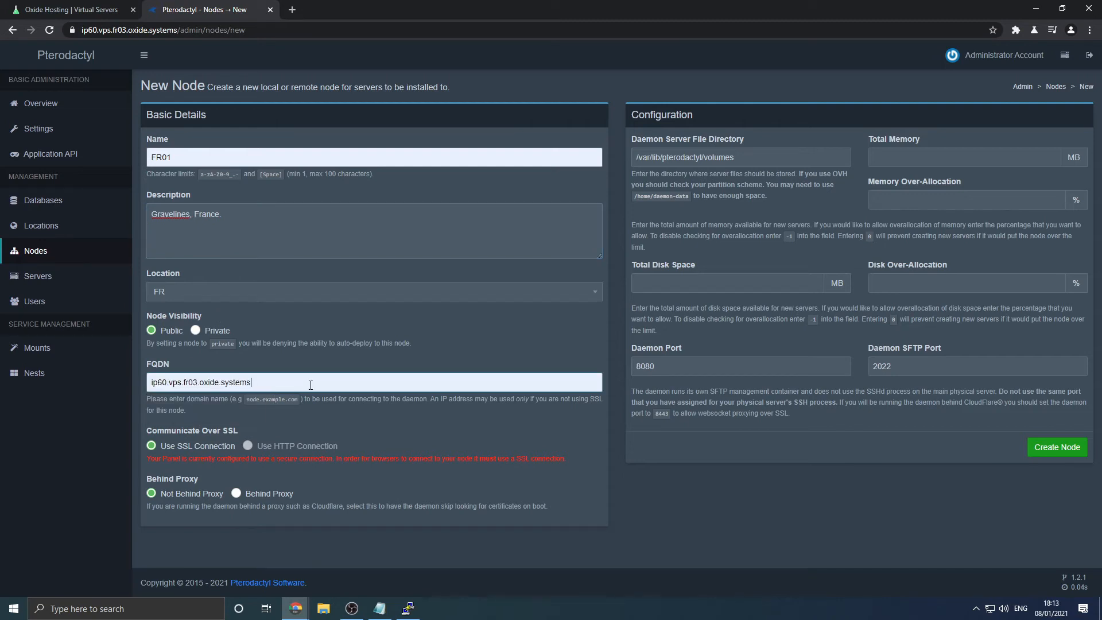
pyautogui.moveTo(442, 239)
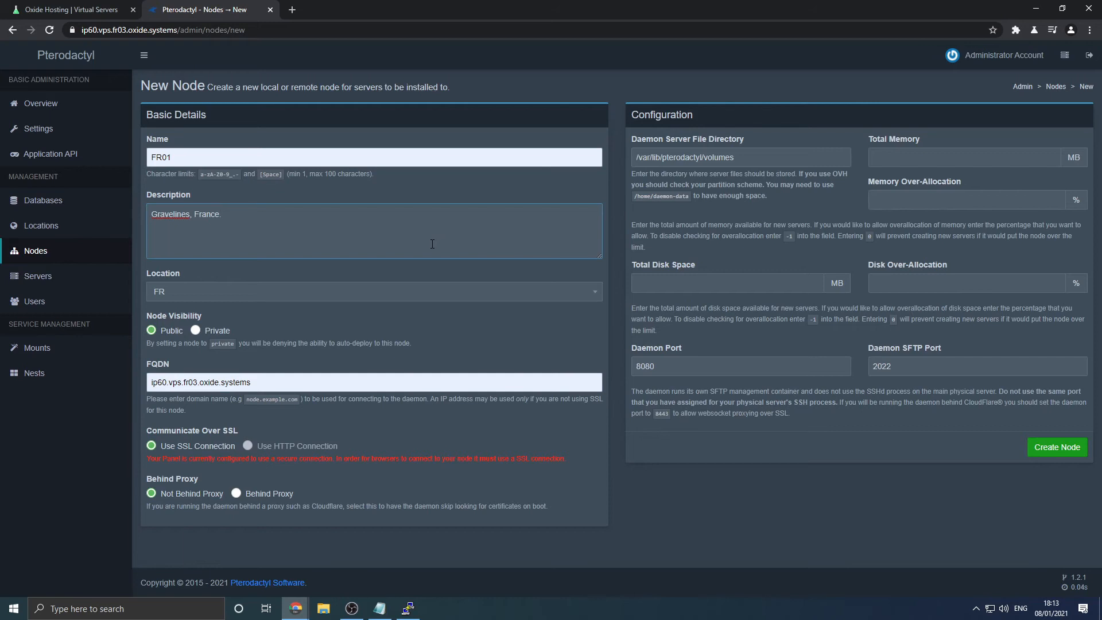
pyautogui.click(221, 214)
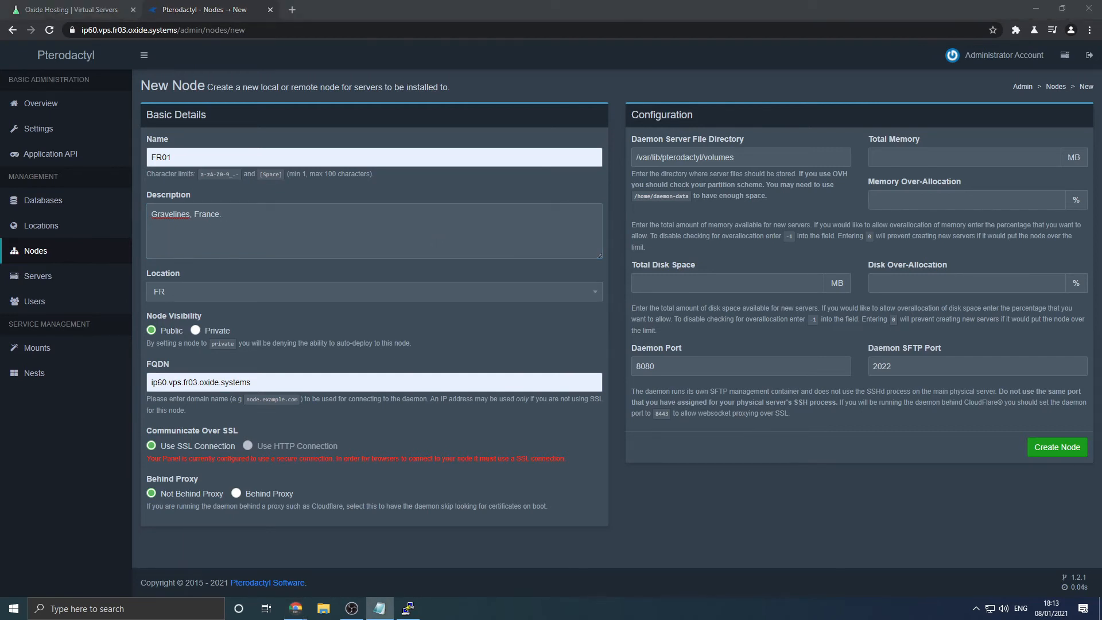
pyautogui.click(373, 291)
pyautogui.write('32768')
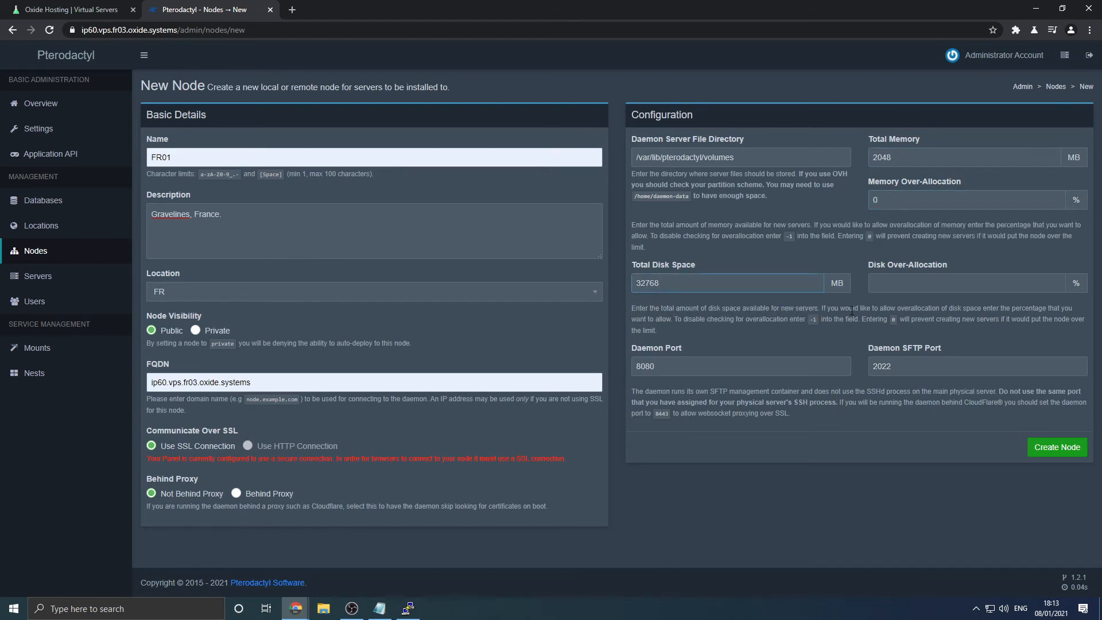
pyautogui.click(967, 283)
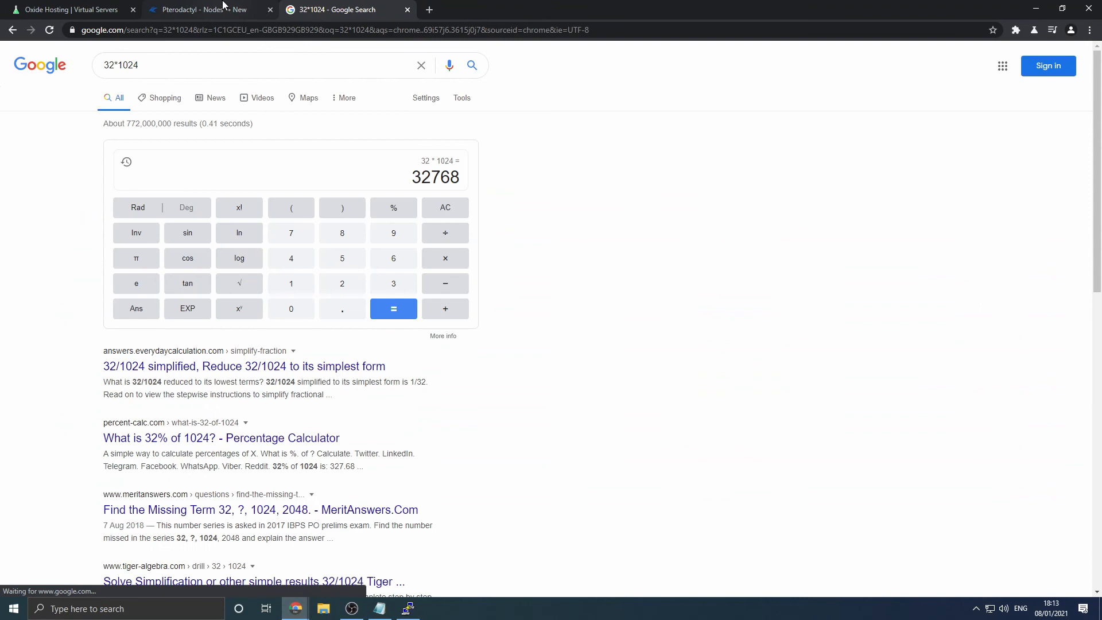
# - Return to the node form after confirming 32*1024 = 32768 on Google
pyautogui.click(208, 9)
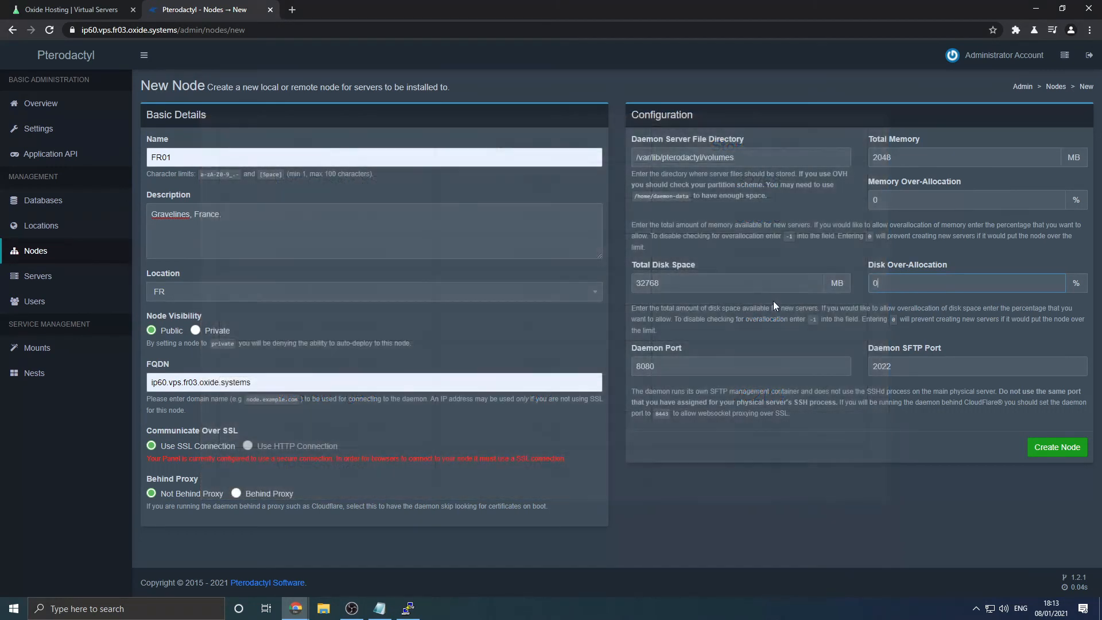
pyautogui.moveTo(1056, 447)
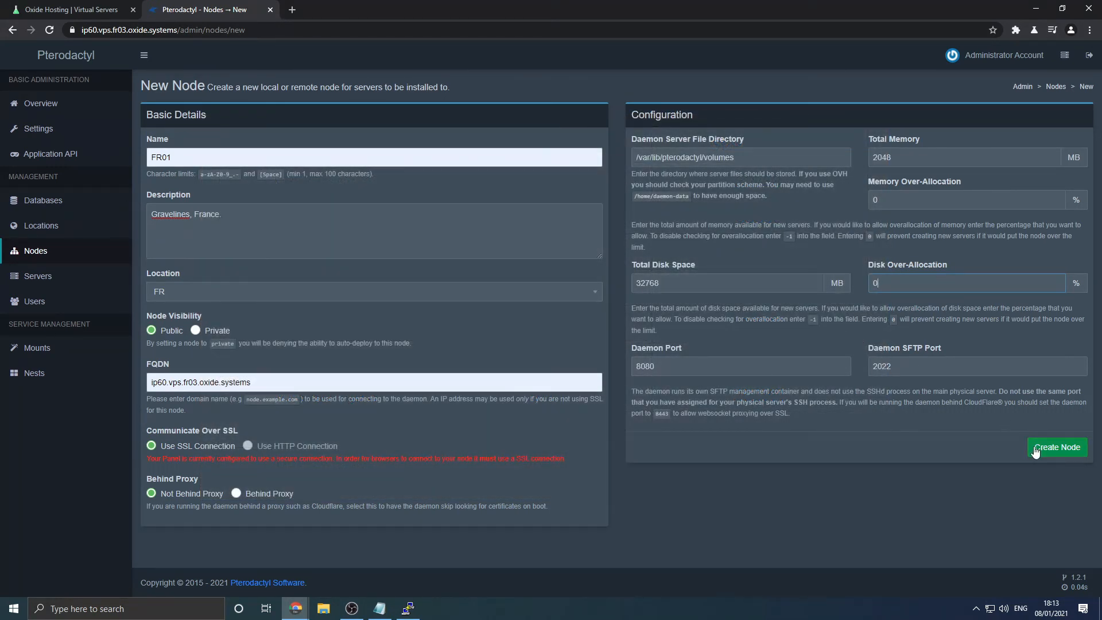
# - Create node FR01, generate its auto-deploy token and copy the auto-configure command for SSH
pyautogui.click(1057, 446)
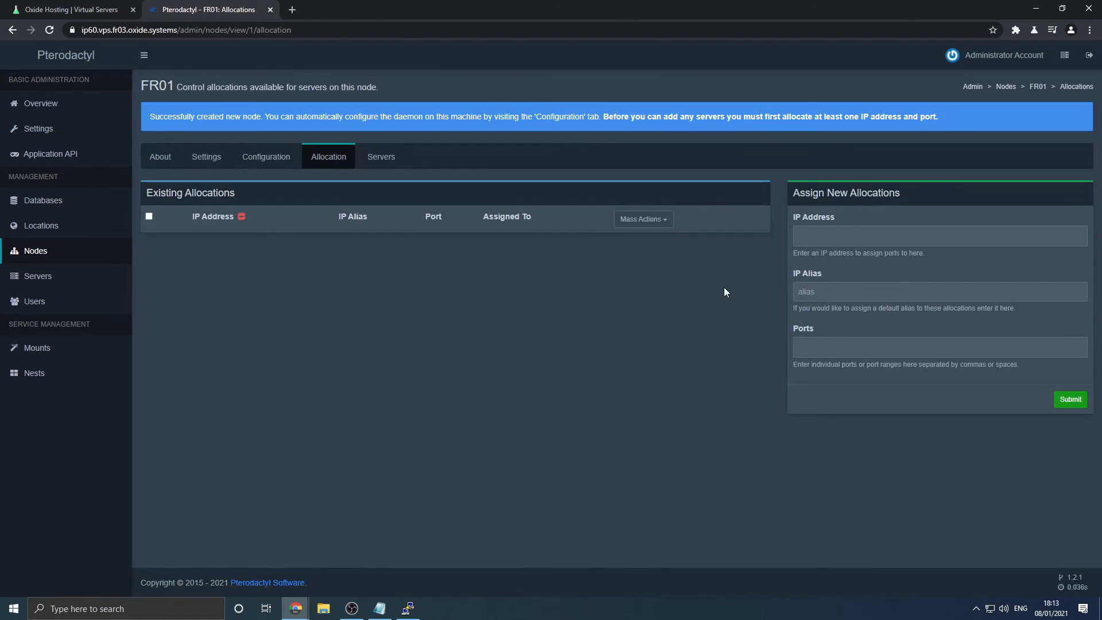
pyautogui.moveTo(205, 77)
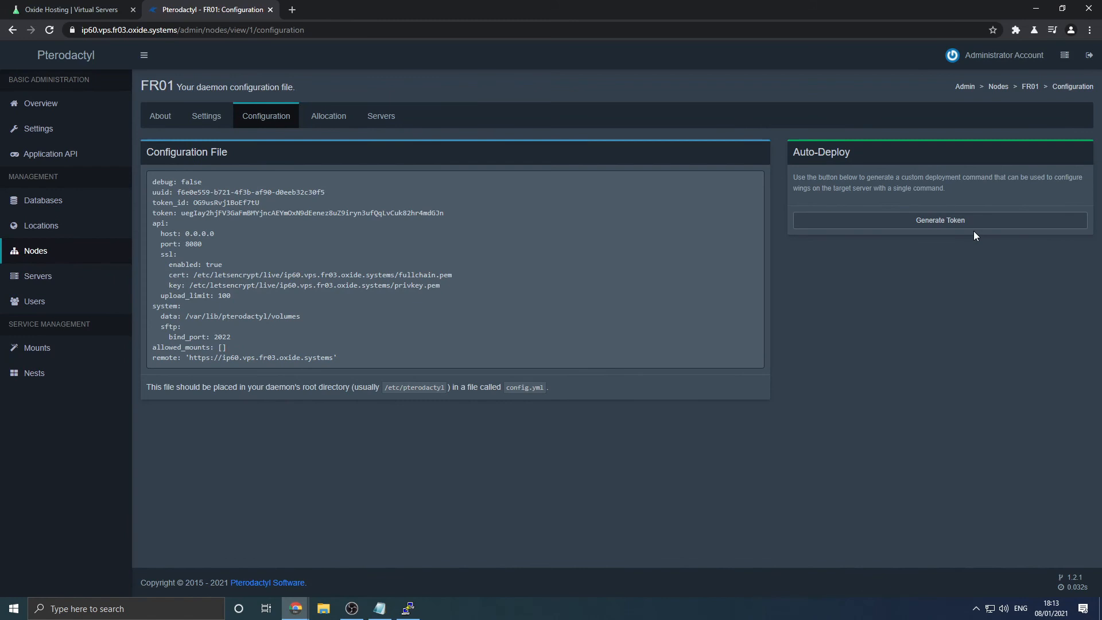
pyautogui.click(939, 220)
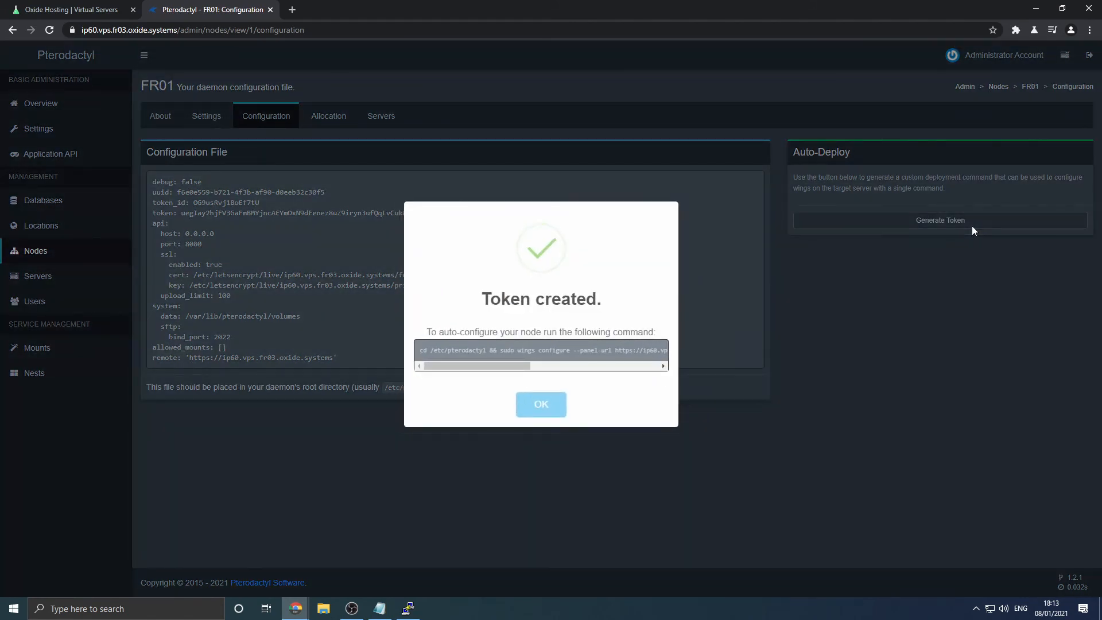
pyautogui.tripleClick(541, 350)
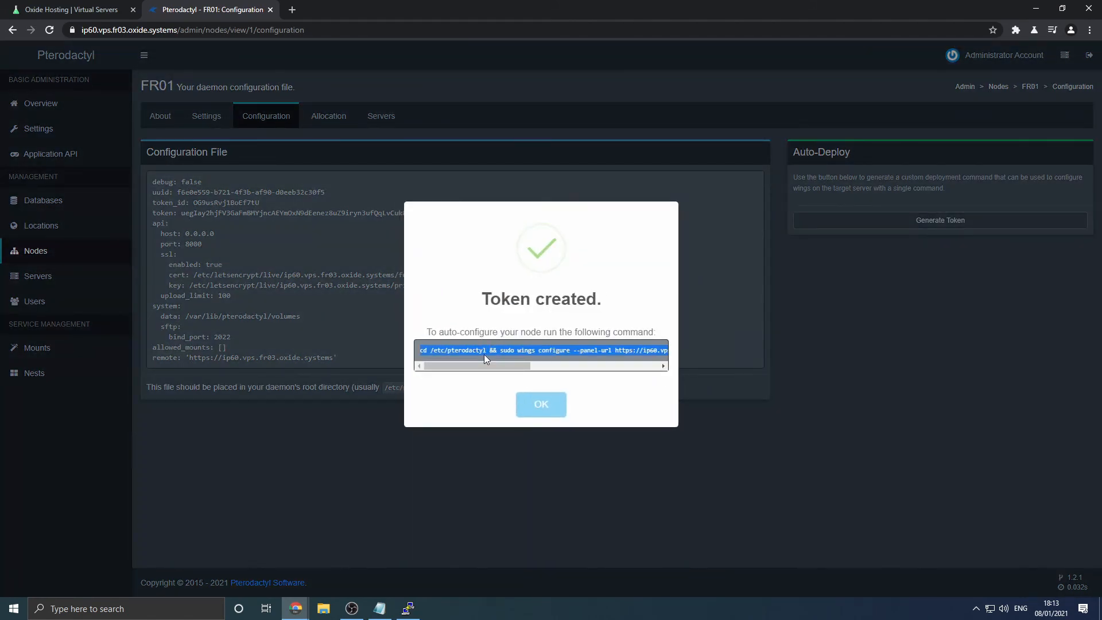
pyautogui.click(407, 608)
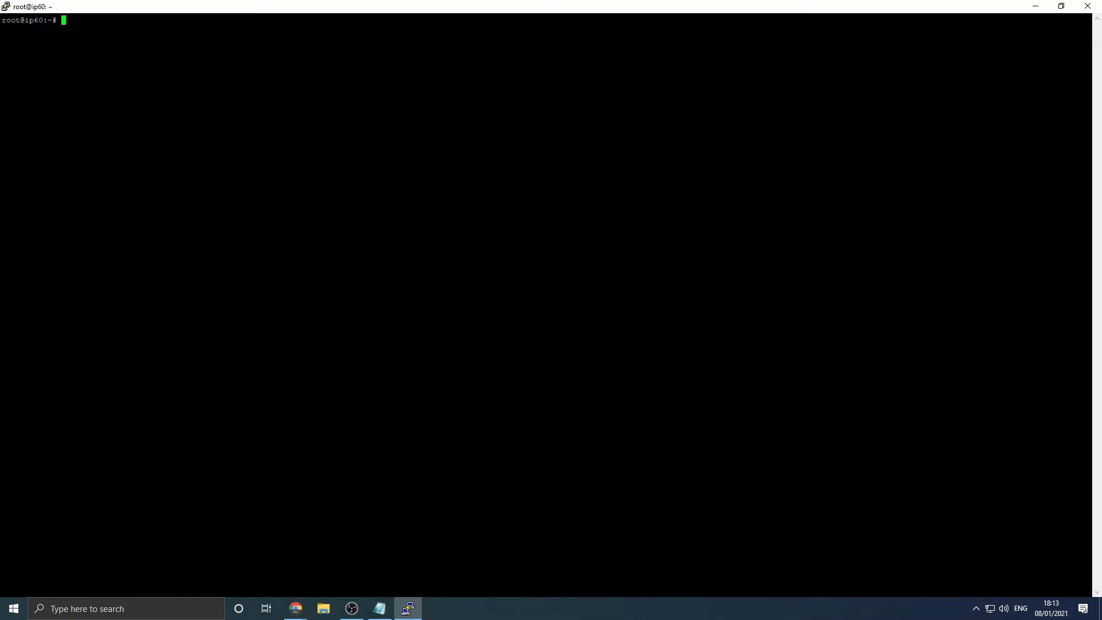
# - Run the Wings auto-configure command, then begin entering 'service wings restart'
pyautogui.press('Return')
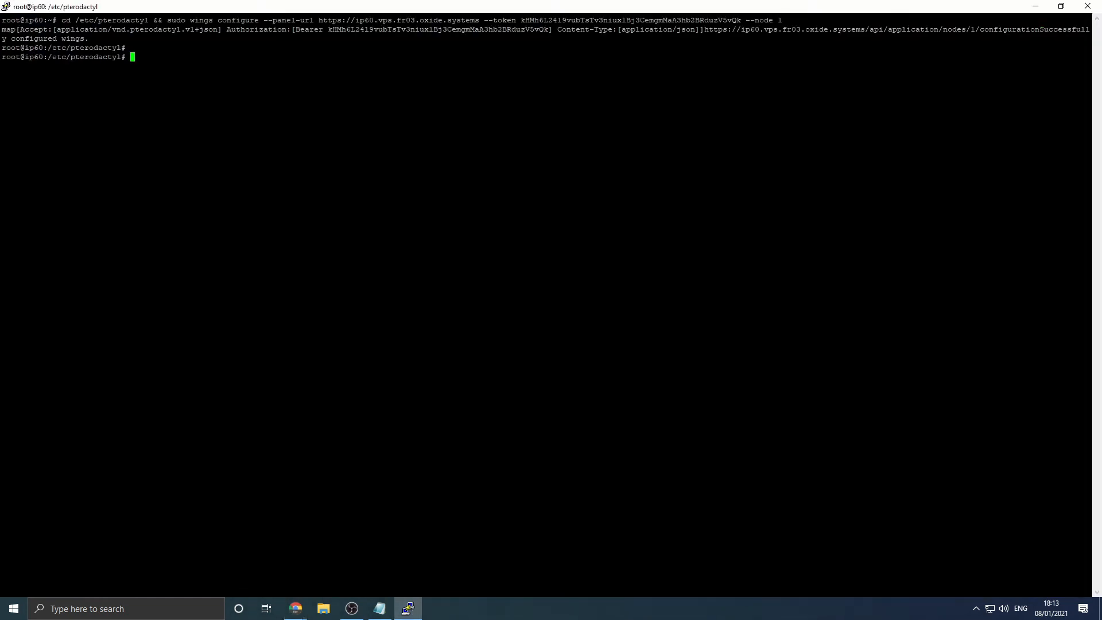
pyautogui.write('service')
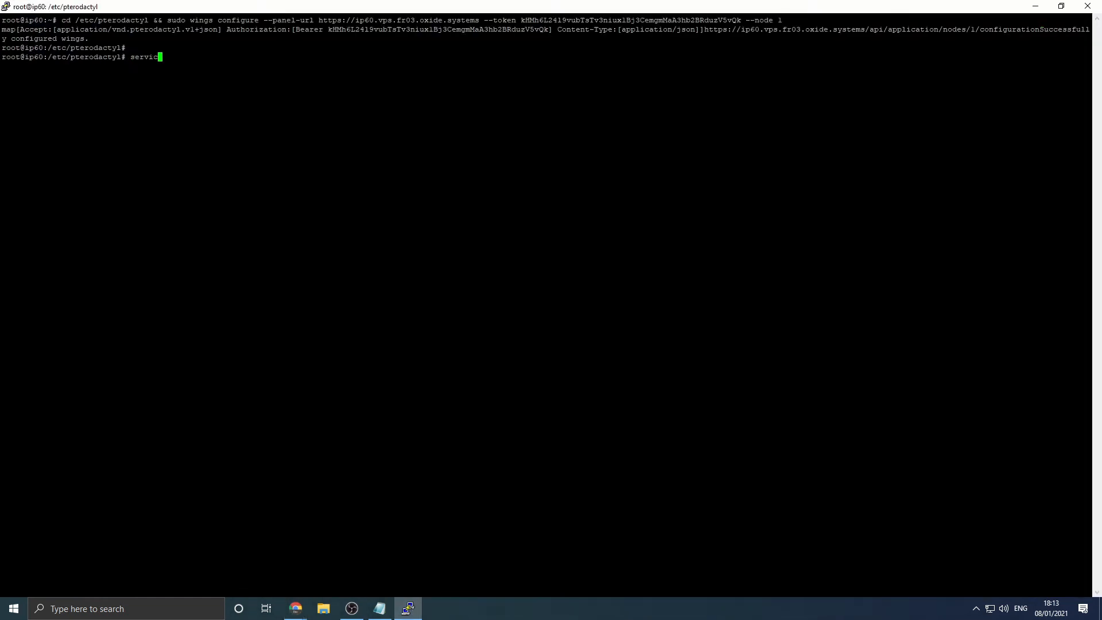
pyautogui.write('wings resta')
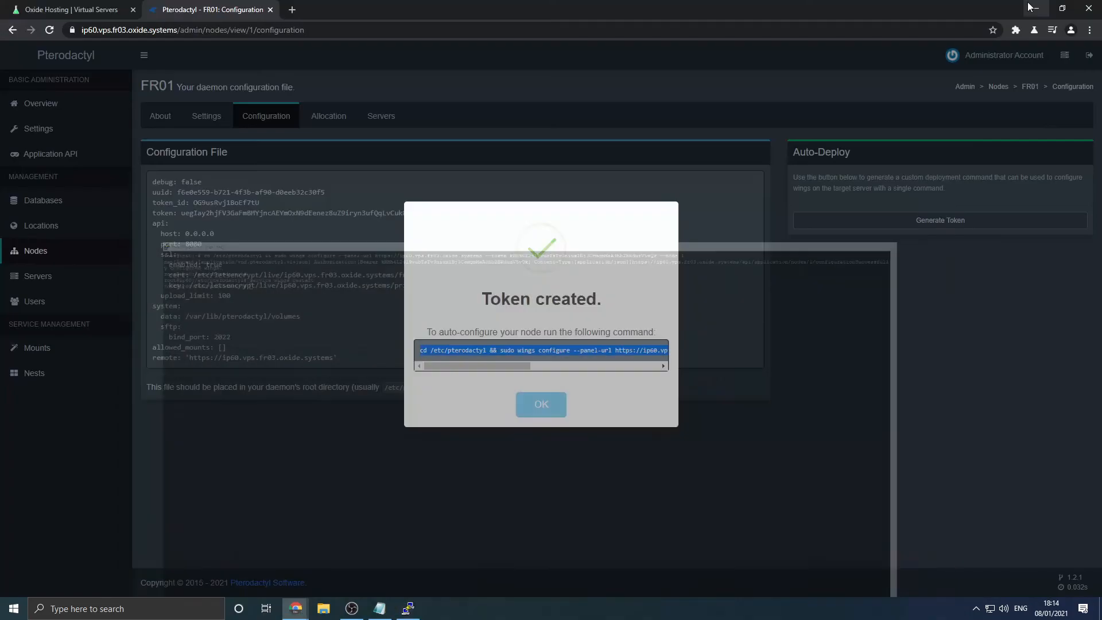
# - Dismiss the token dialog so node FR01's overview shows daemon 1.2.1 and system info
pyautogui.click(541, 404)
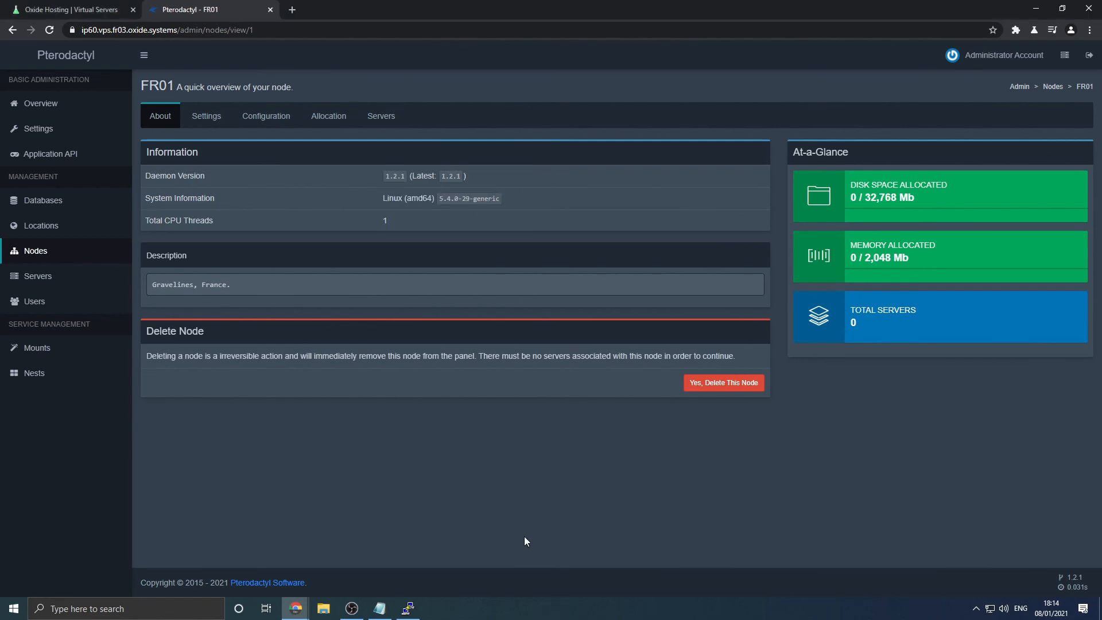
# - Add an allocation for IP 178.32.162.60 with ports starting at 25565 on node FR01
pyautogui.click(329, 116)
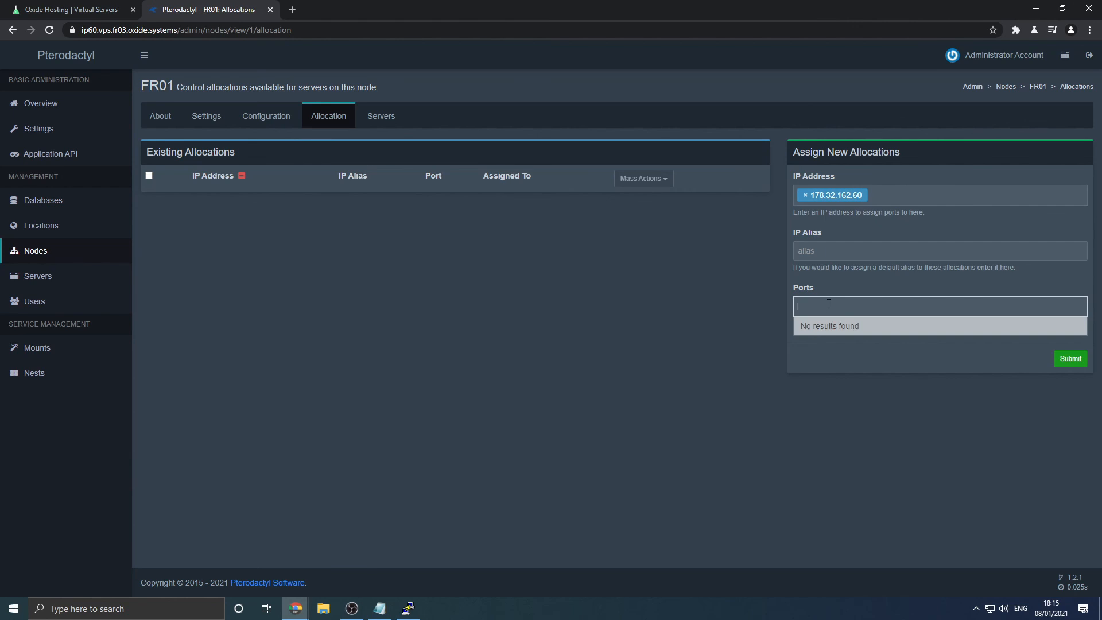
pyautogui.write('25565-')
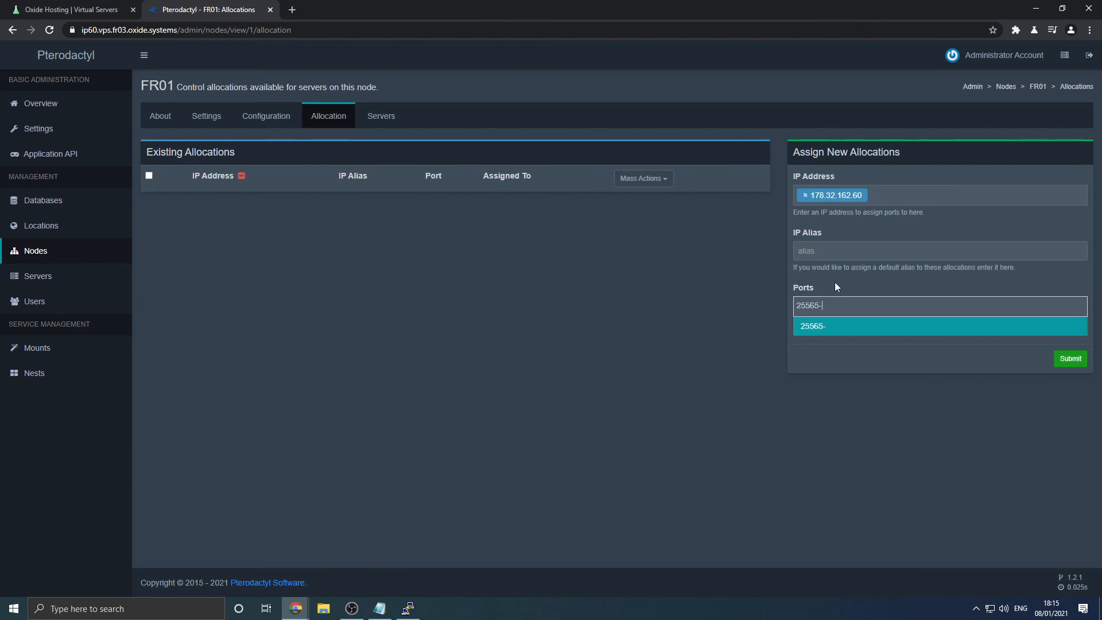
pyautogui.click(66, 10)
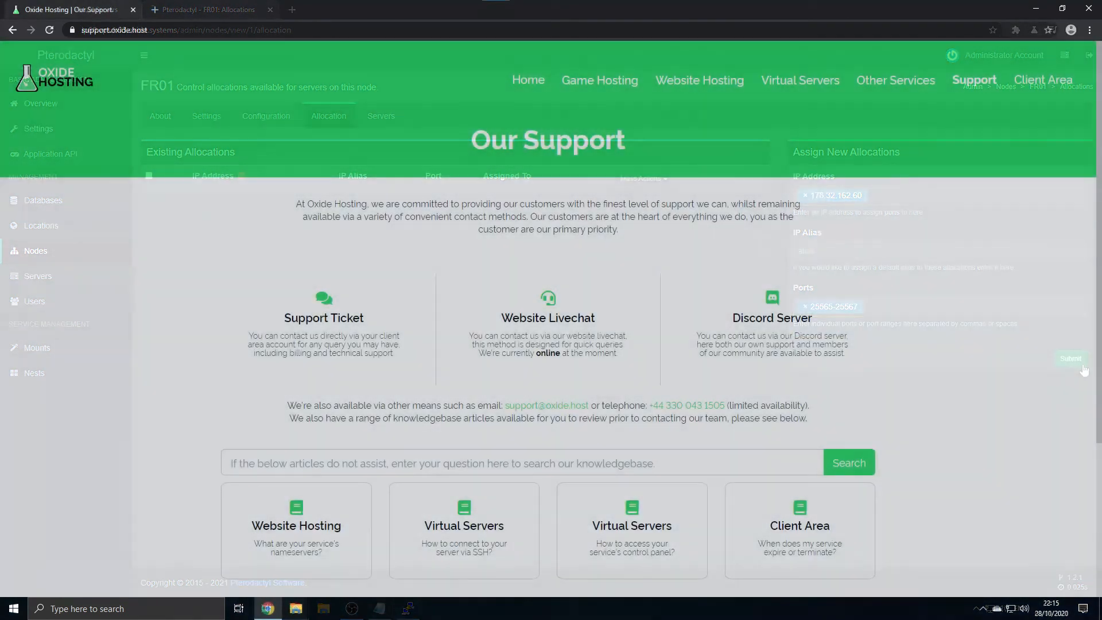
pyautogui.click(269, 10)
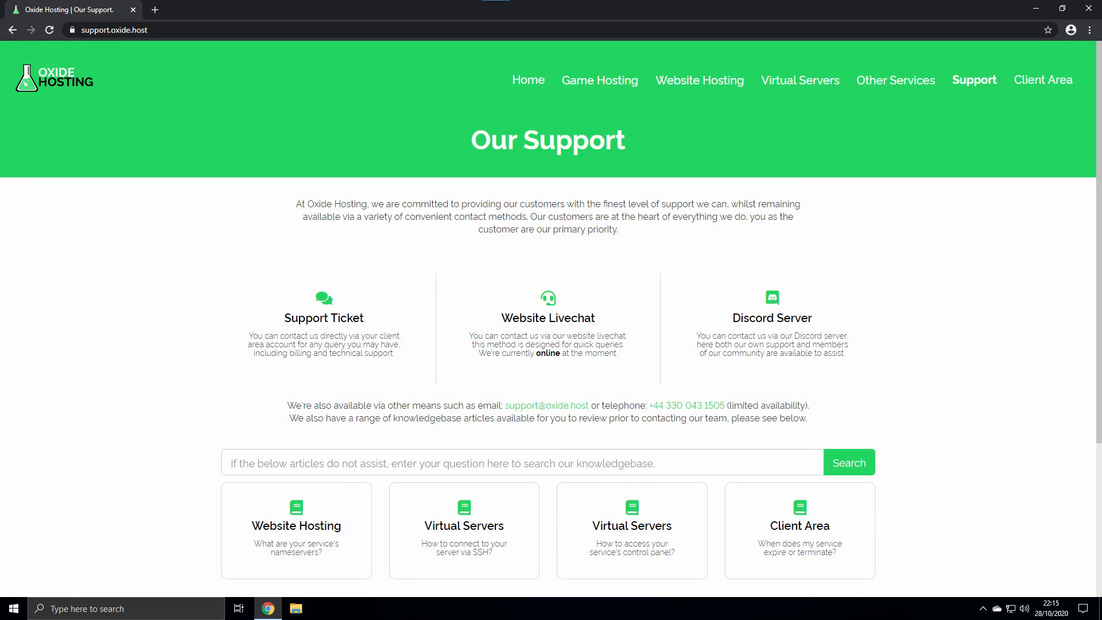